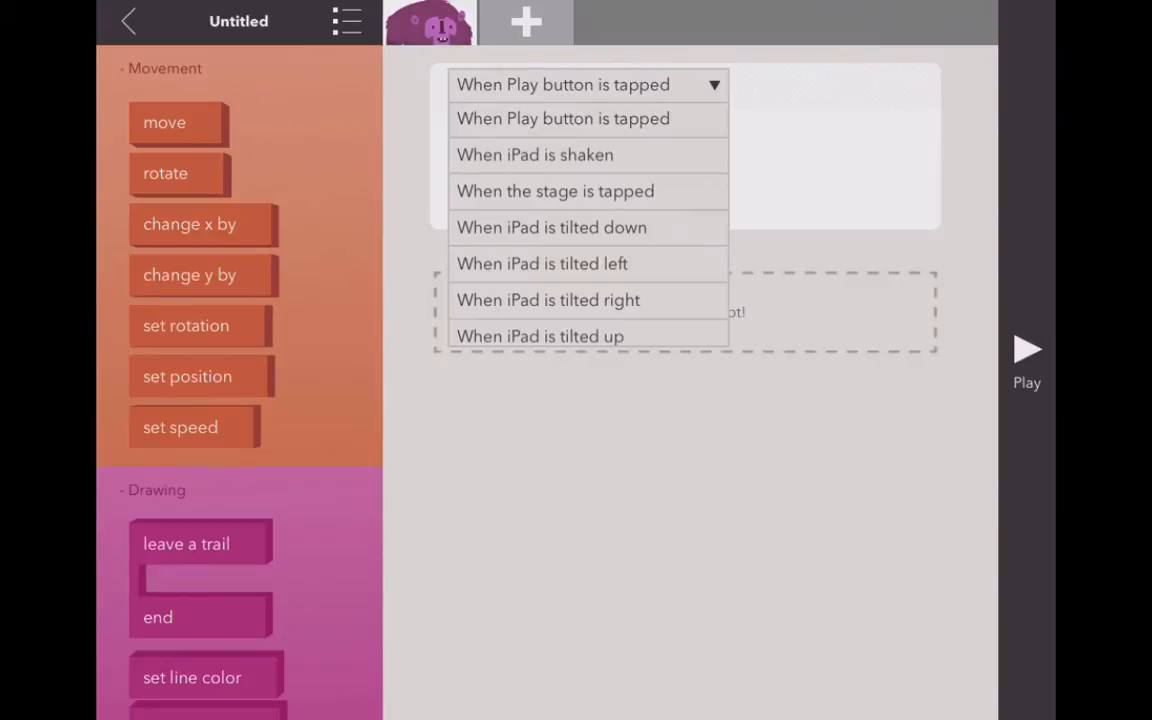
Make the tilted-down rule change y by -10.
{"action": "left_click", "coordinate": [552, 228]}
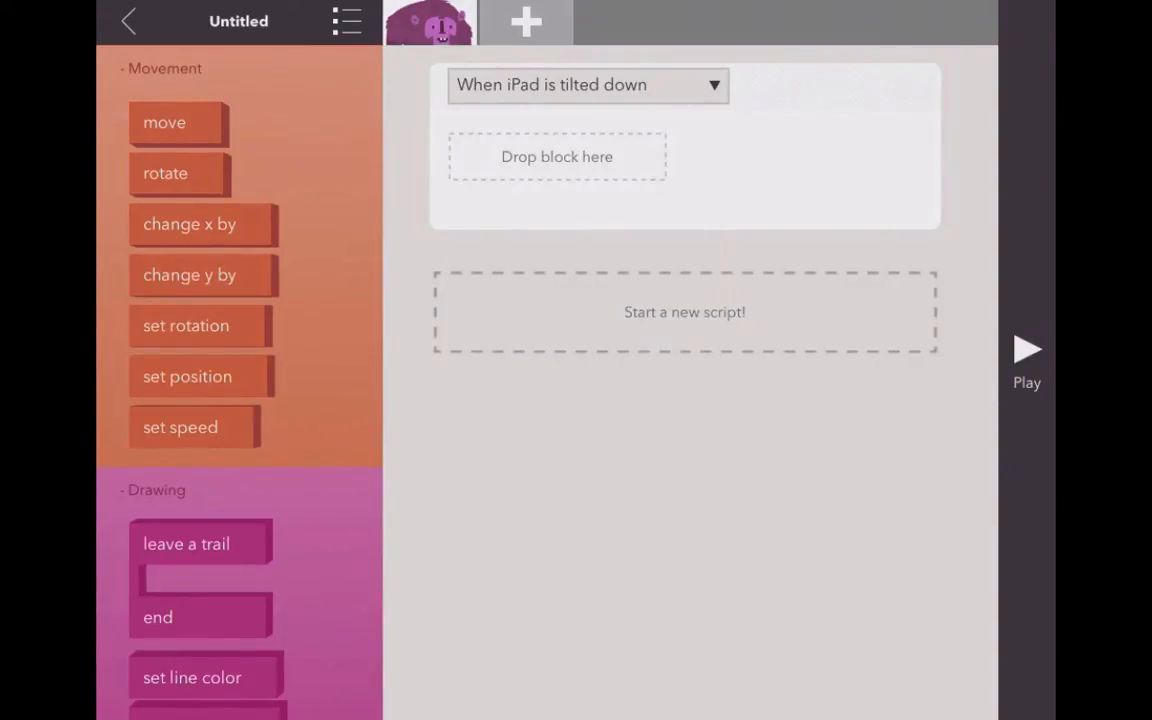
{"action": "left_click_drag", "start_coordinate": [188, 276], "coordinate": [556, 156]}
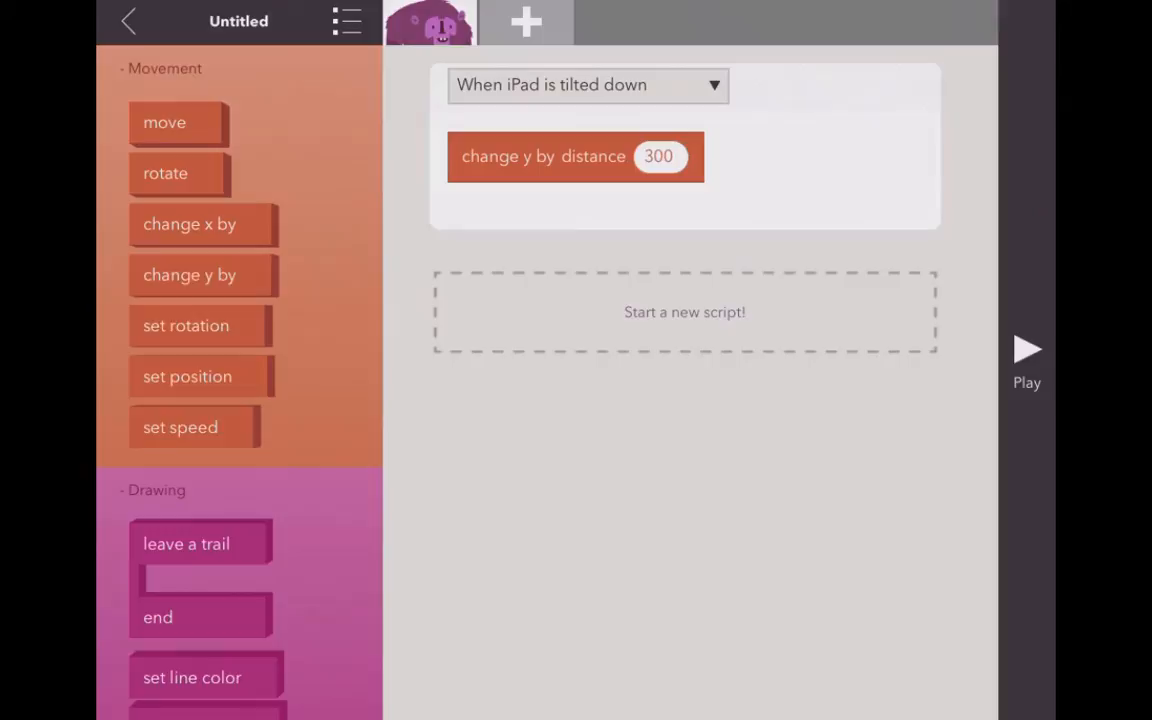
{"action": "left_click", "coordinate": [658, 156]}
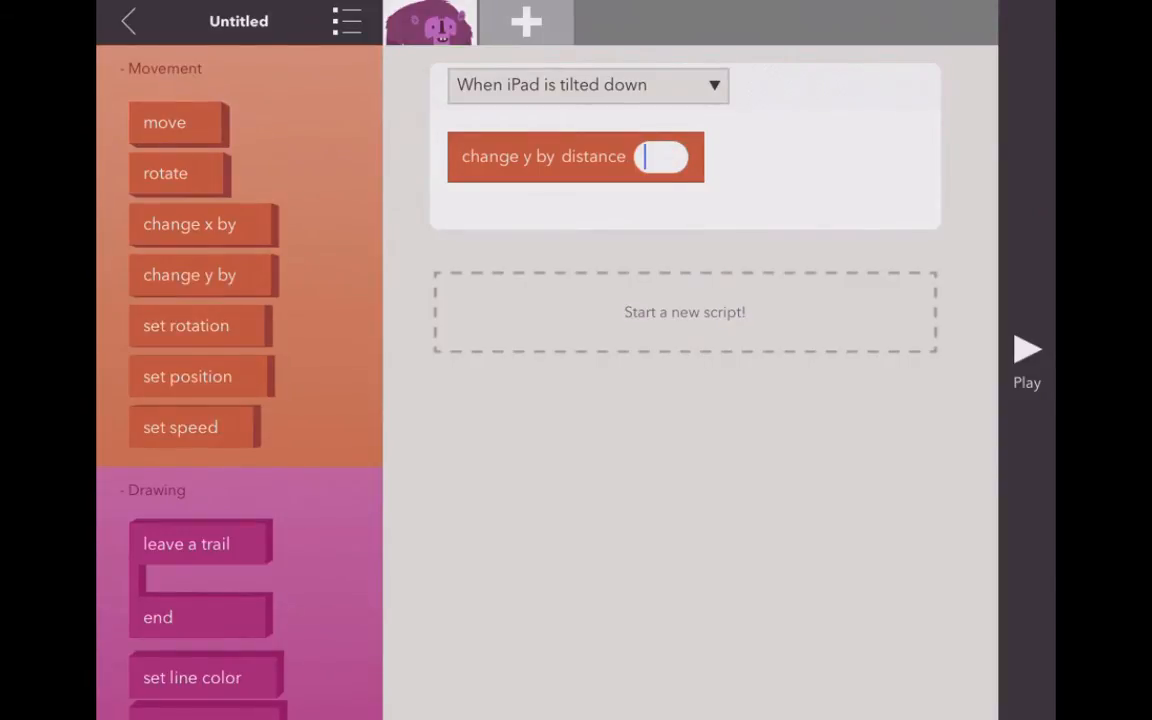
{"action": "type", "text": "-10"}
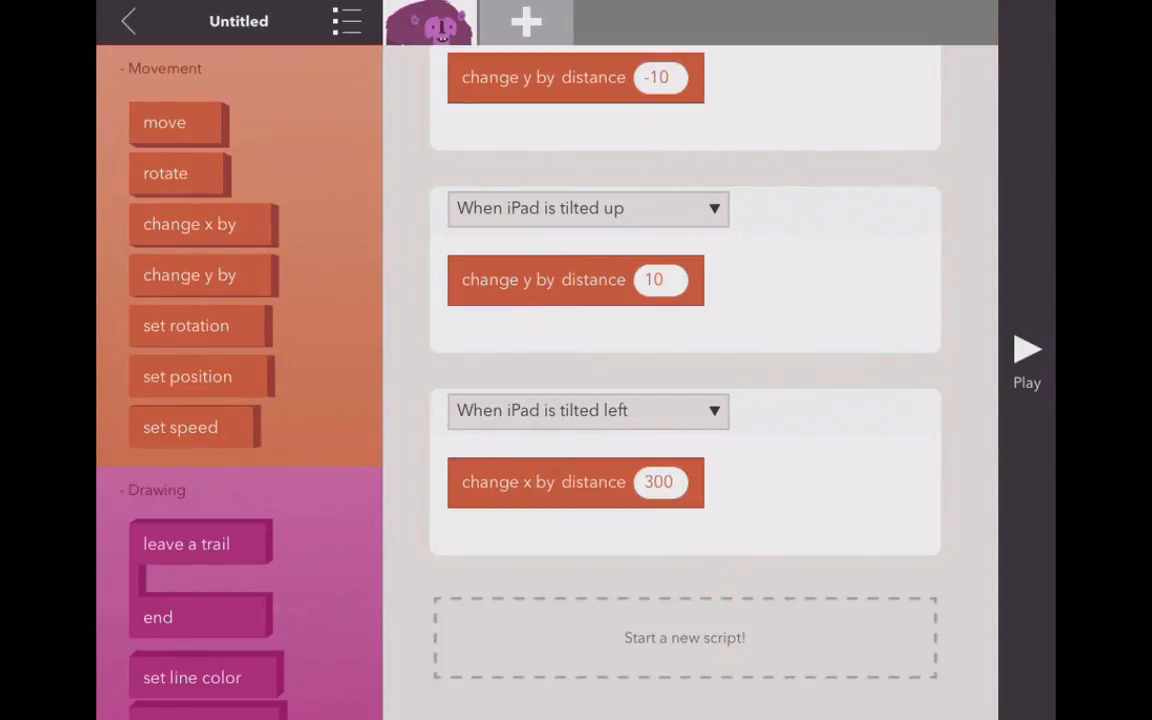
Set the tilted-left rule's x change to -10 and start a tilted-right rule.
{"action": "left_click", "coordinate": [658, 482]}
{"action": "type", "text": "-10"}
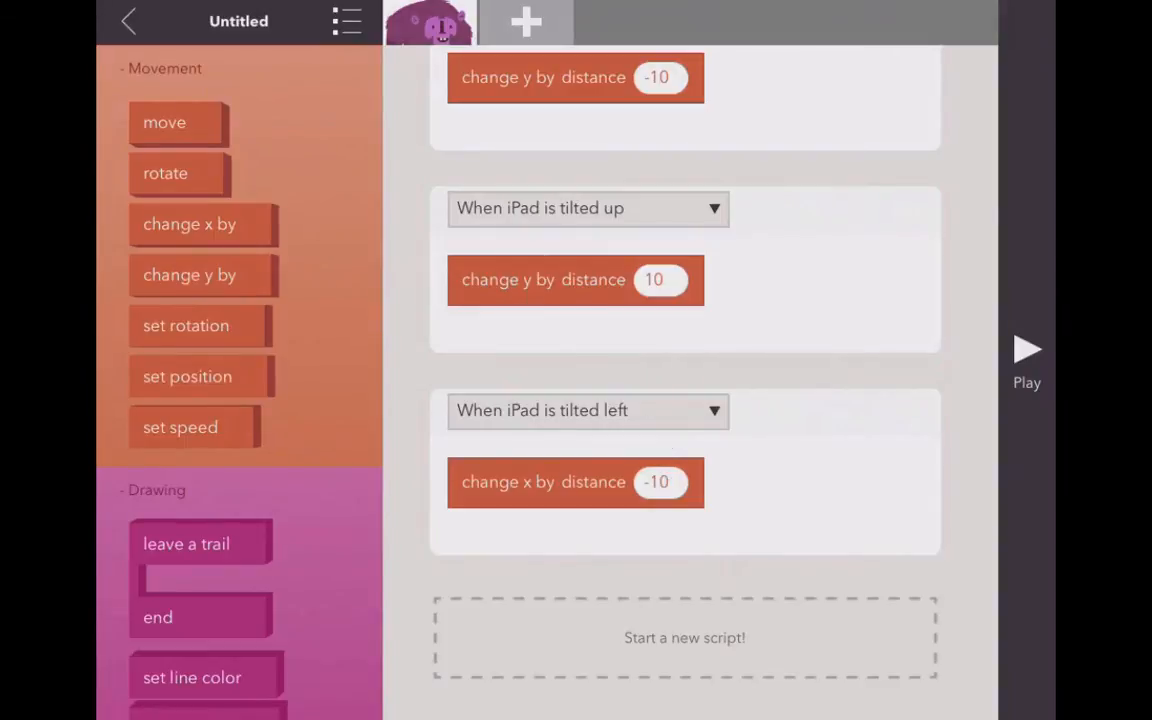
{"action": "left_click", "coordinate": [588, 410]}
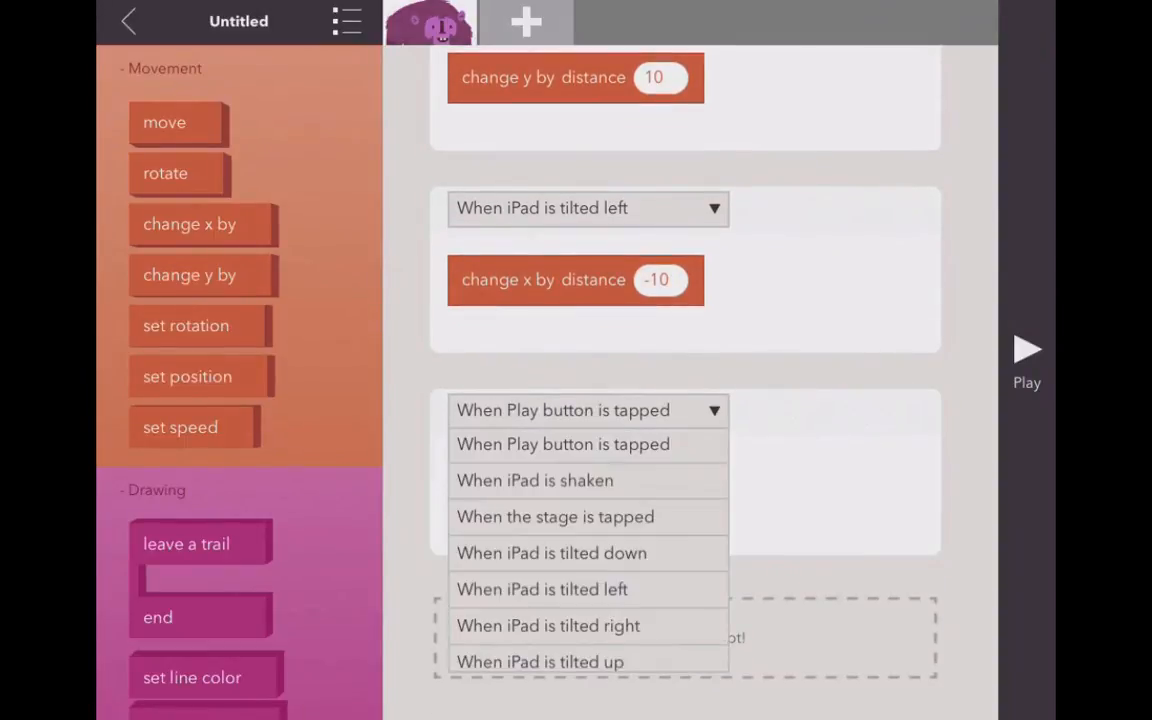
{"action": "left_click", "coordinate": [548, 624]}
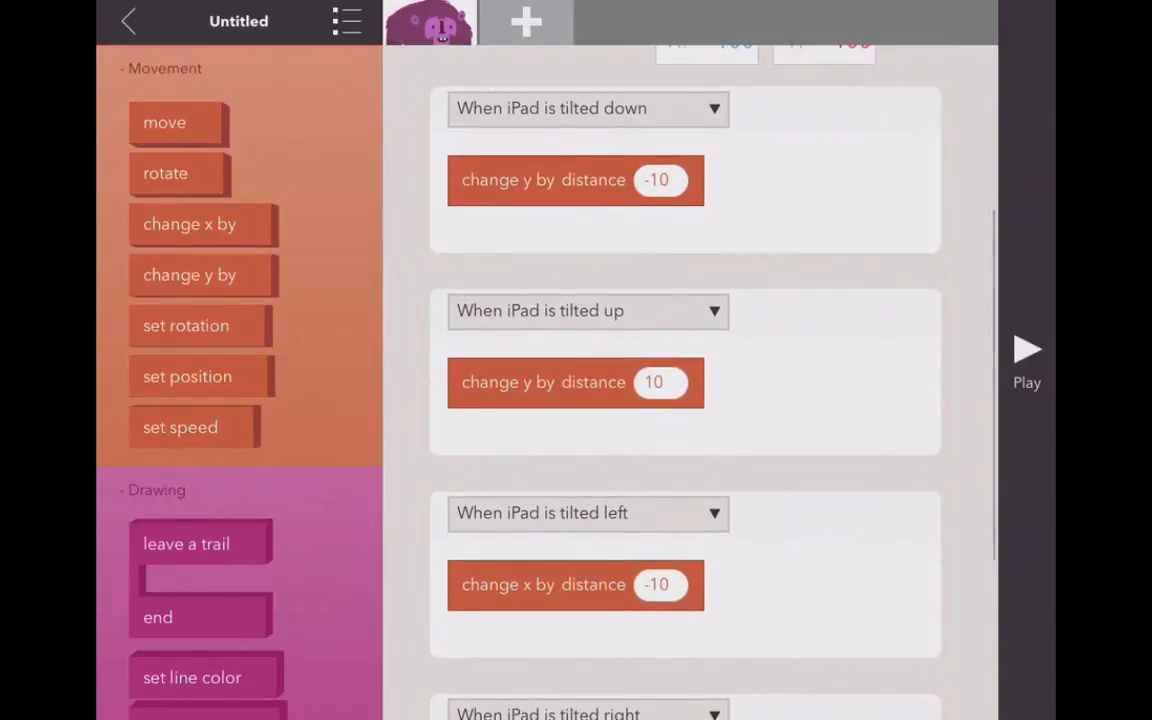
{"action": "scroll", "scroll_direction": "down", "scroll_amount": 3}
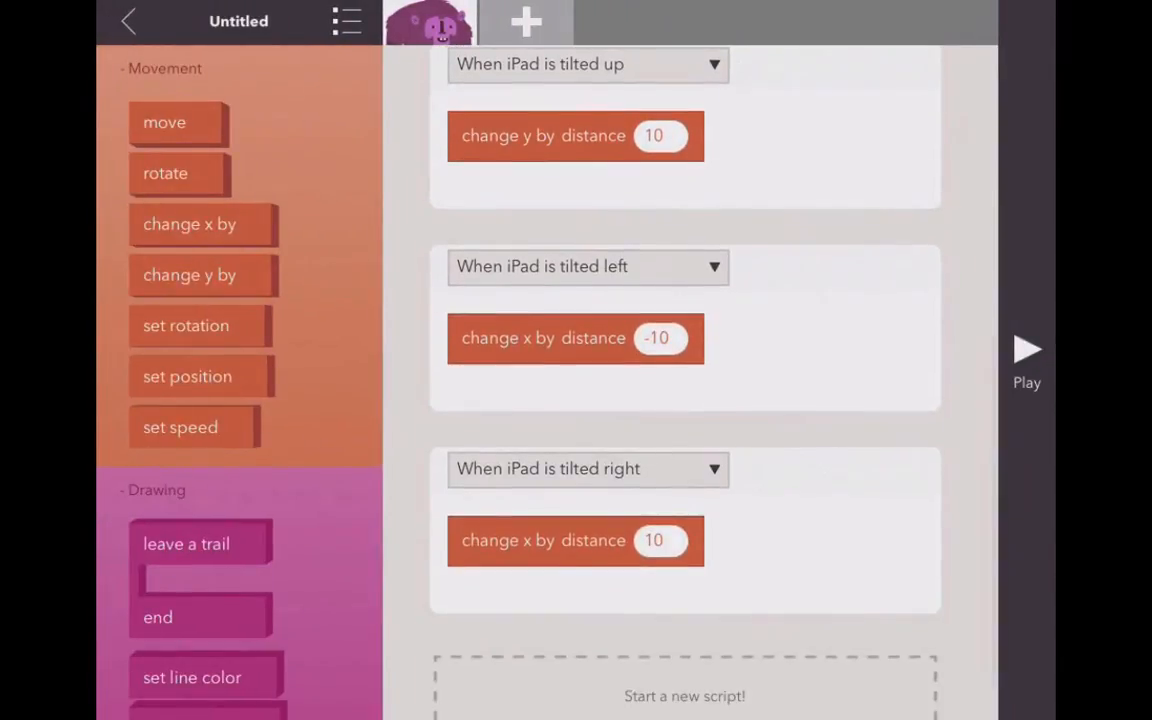
{"action": "scroll", "scroll_direction": "down", "scroll_amount": 3}
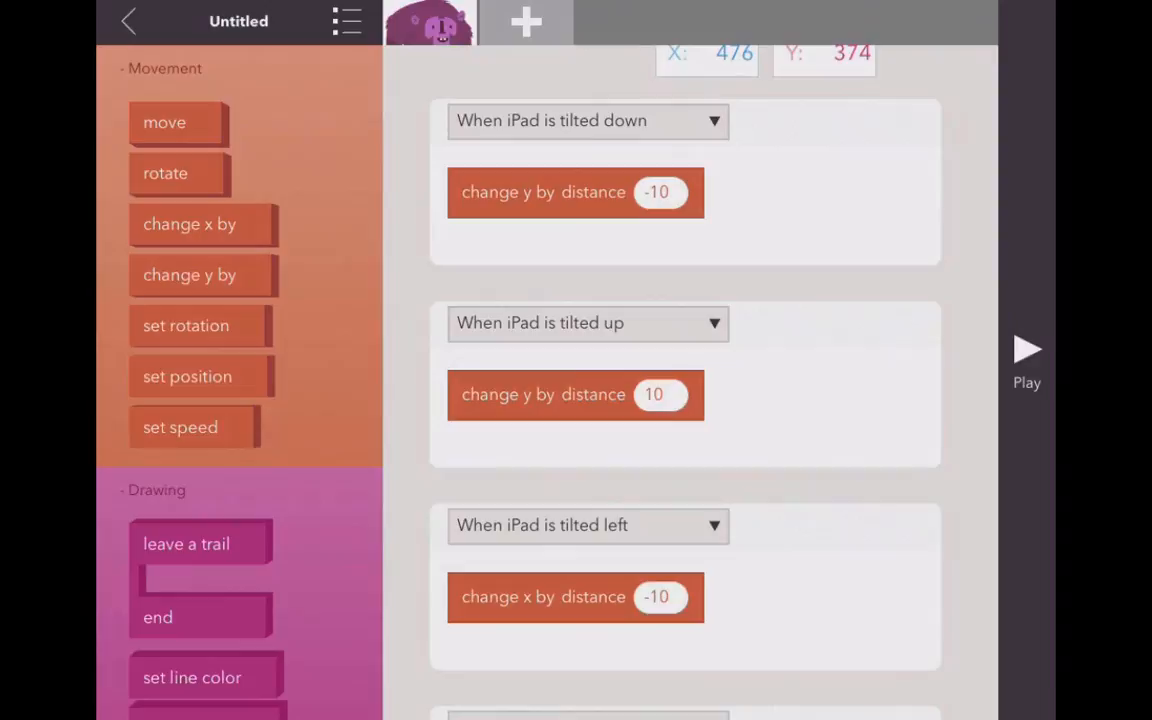
{"action": "scroll", "scroll_direction": "down", "scroll_amount": 3}
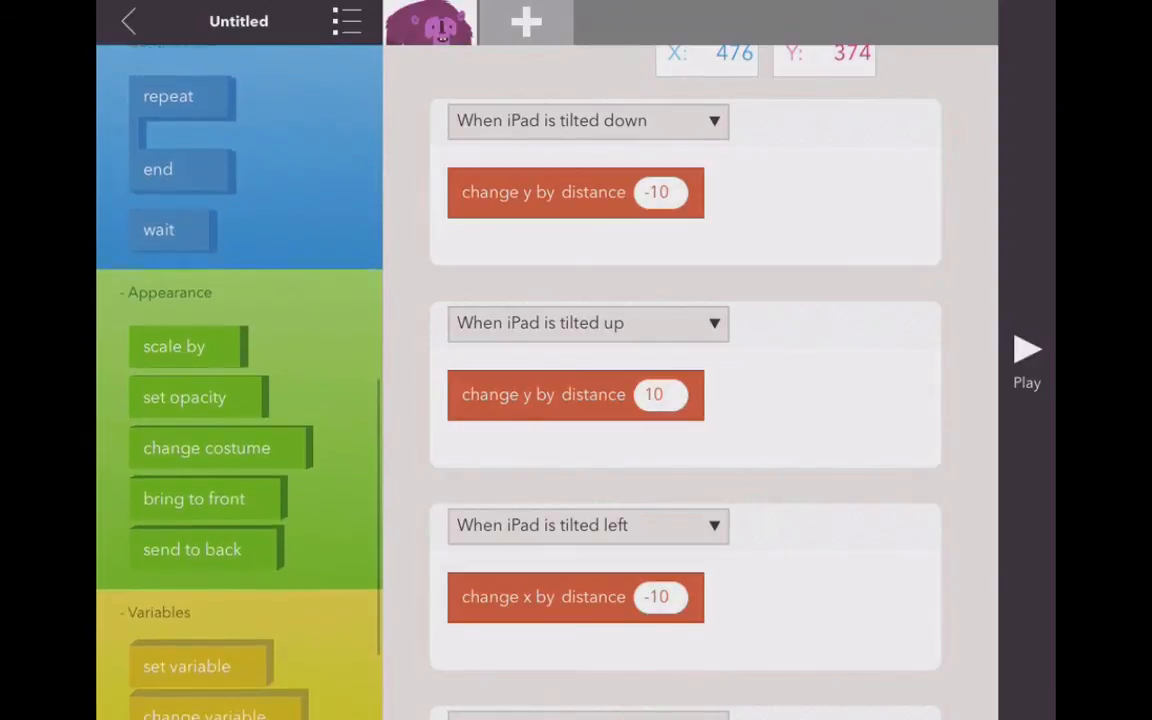
{"action": "scroll", "scroll_direction": "down", "scroll_amount": 3}
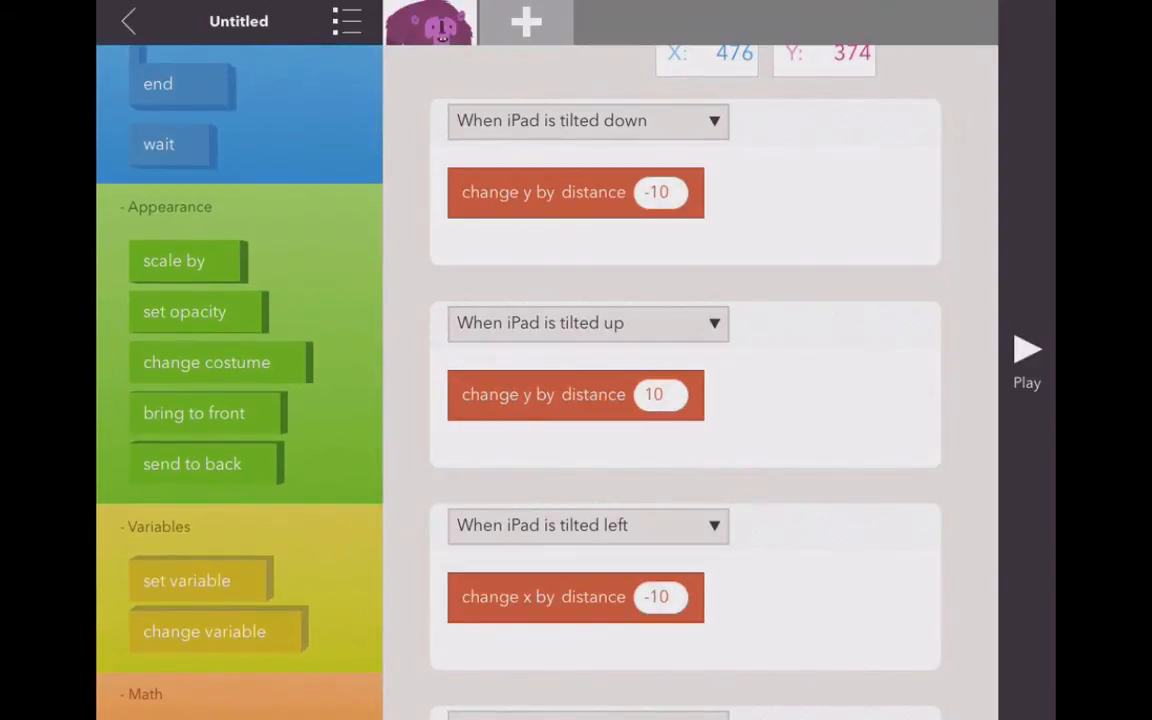
Add scale by 90 percent before the movement in the tilted-down rule.
{"action": "left_click_drag", "start_coordinate": [172, 260], "coordinate": [560, 244]}
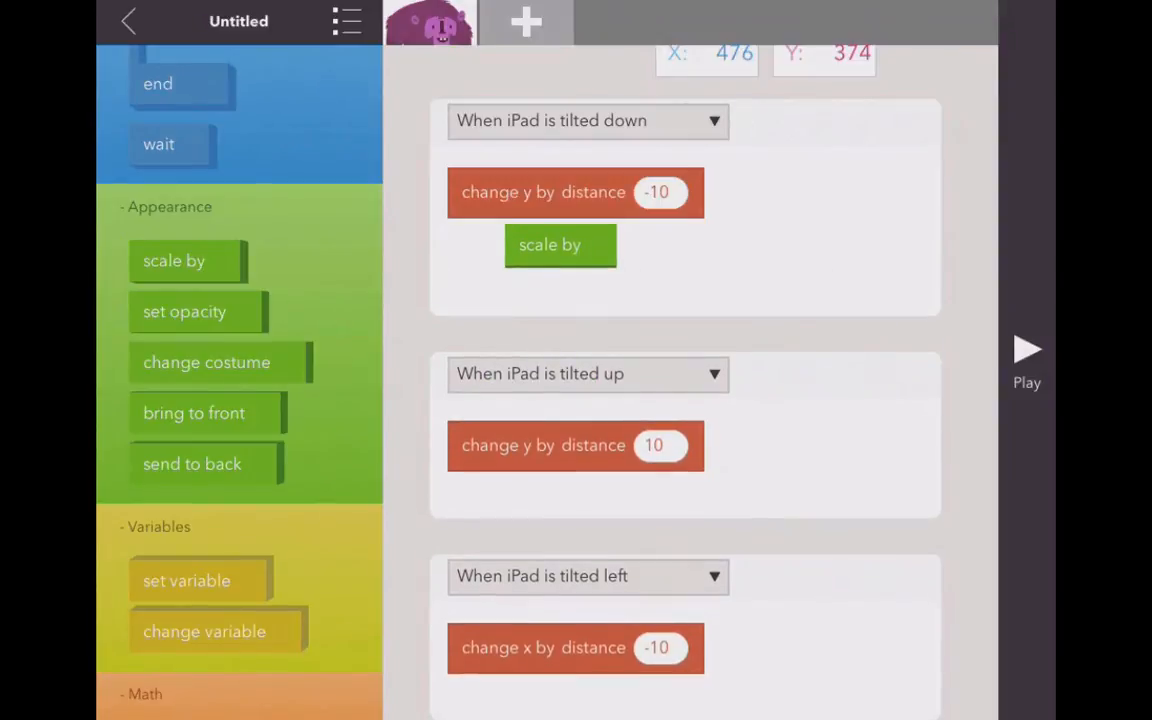
{"action": "left_click_drag", "start_coordinate": [548, 244], "coordinate": [540, 206]}
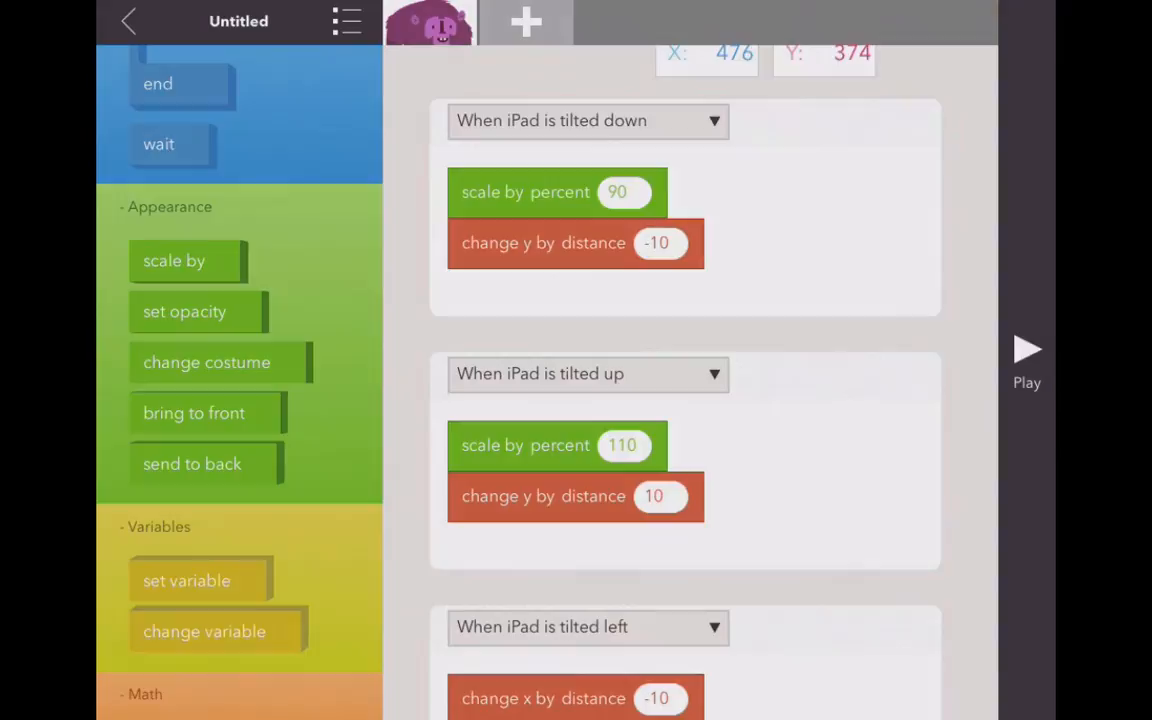
{"action": "scroll", "scroll_direction": "down", "scroll_amount": 3}
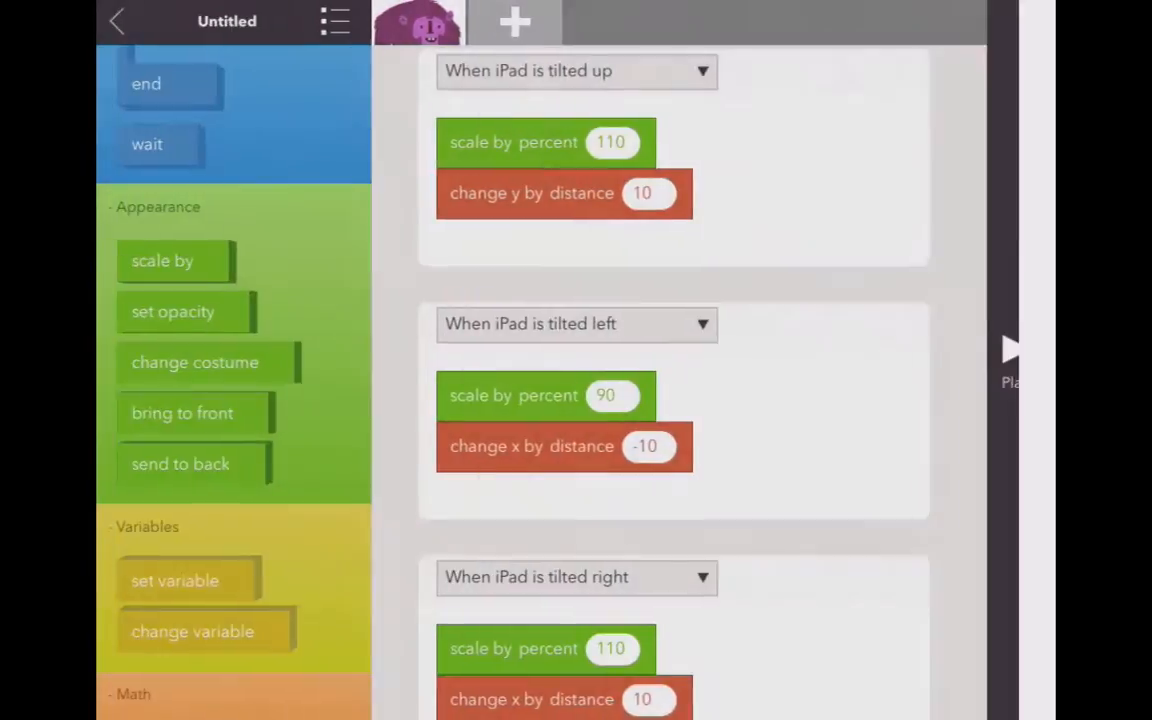
Give the Monkey a trail with a 6-times repeat of move 300 and rotate 60.
{"action": "left_click", "coordinate": [516, 20]}
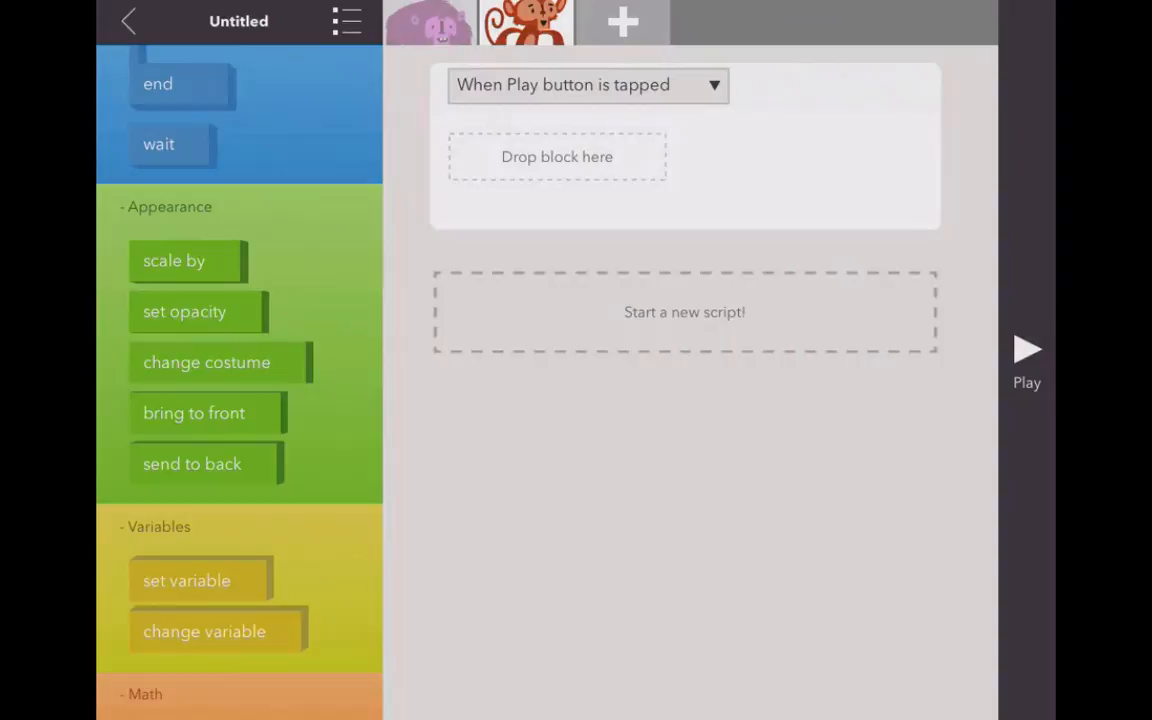
{"action": "scroll", "scroll_direction": "down", "scroll_amount": 3}
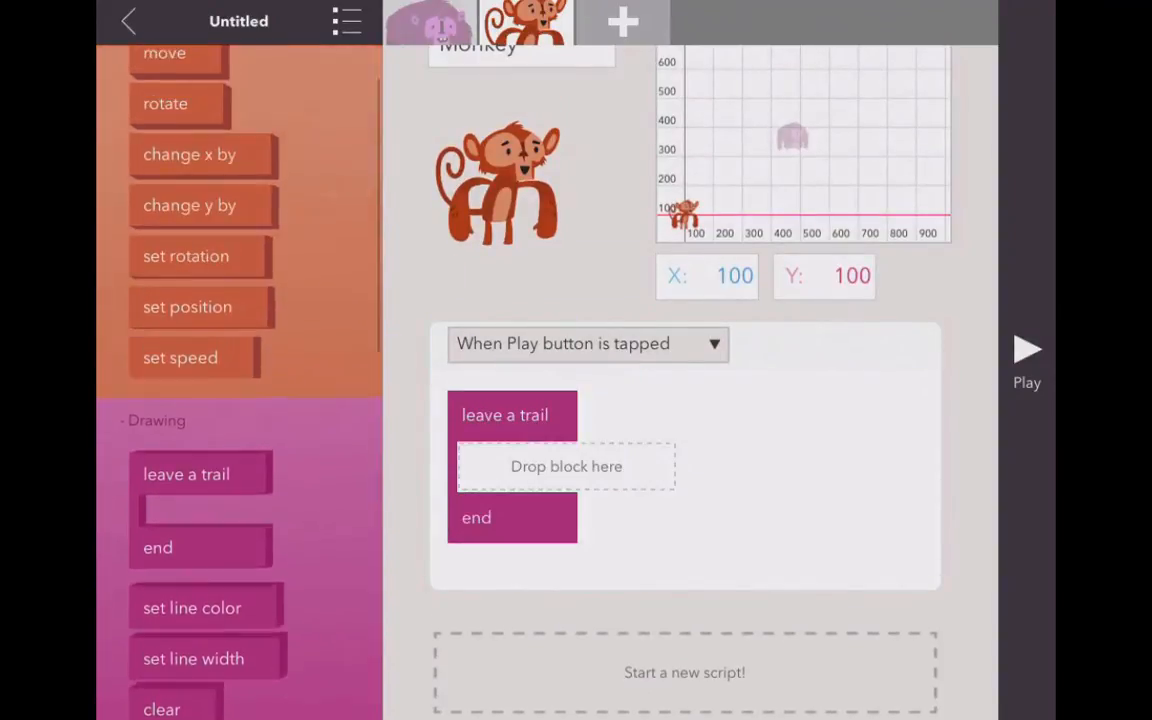
{"action": "left_click_drag", "start_coordinate": [164, 52], "coordinate": [530, 478]}
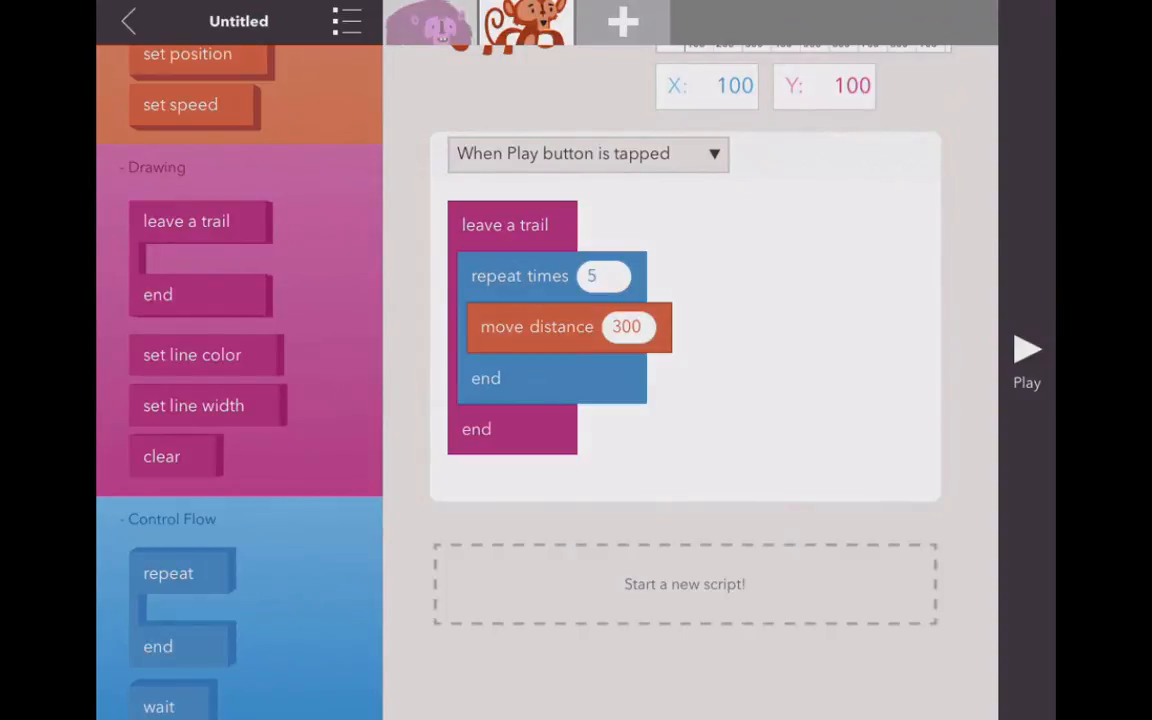
{"action": "left_click", "coordinate": [604, 276]}
{"action": "type", "text": "6"}
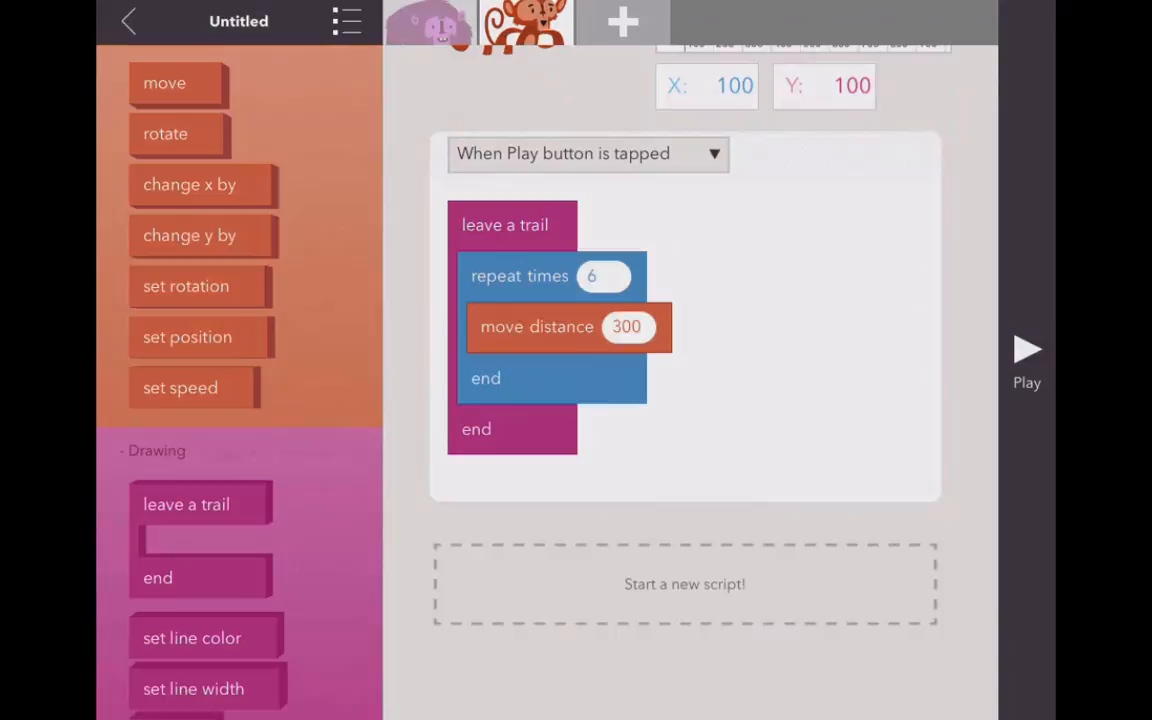
{"action": "scroll", "scroll_direction": "down", "scroll_amount": 3}
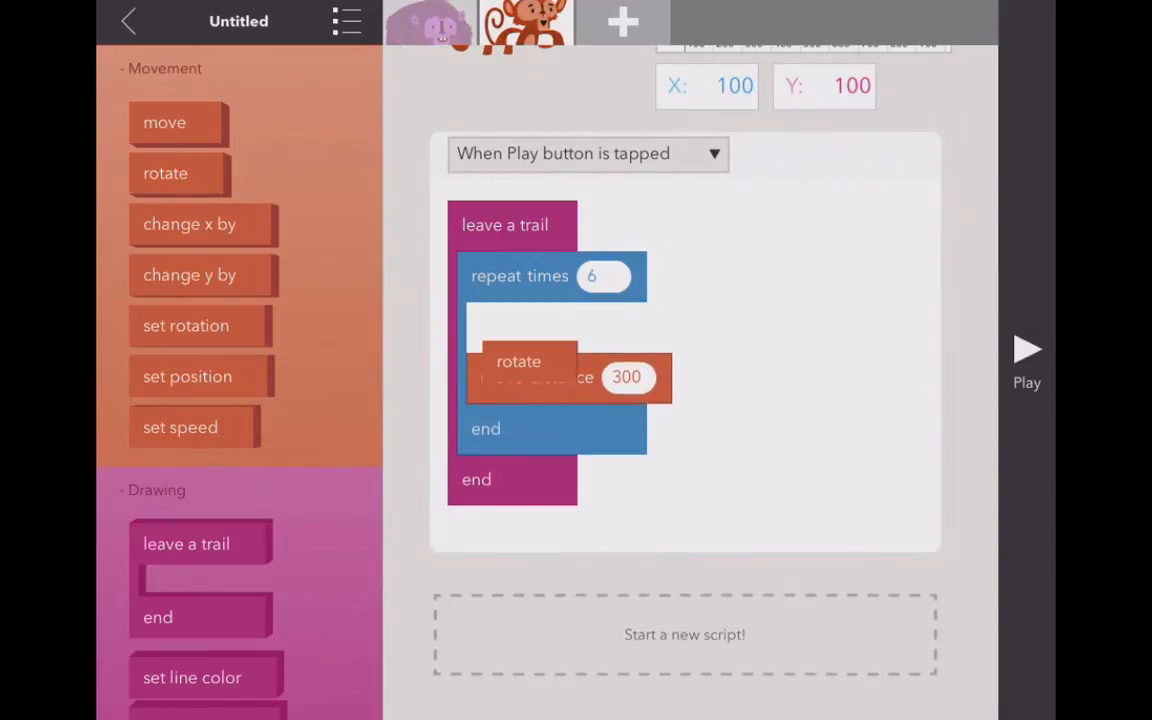
{"action": "left_click", "coordinate": [628, 376]}
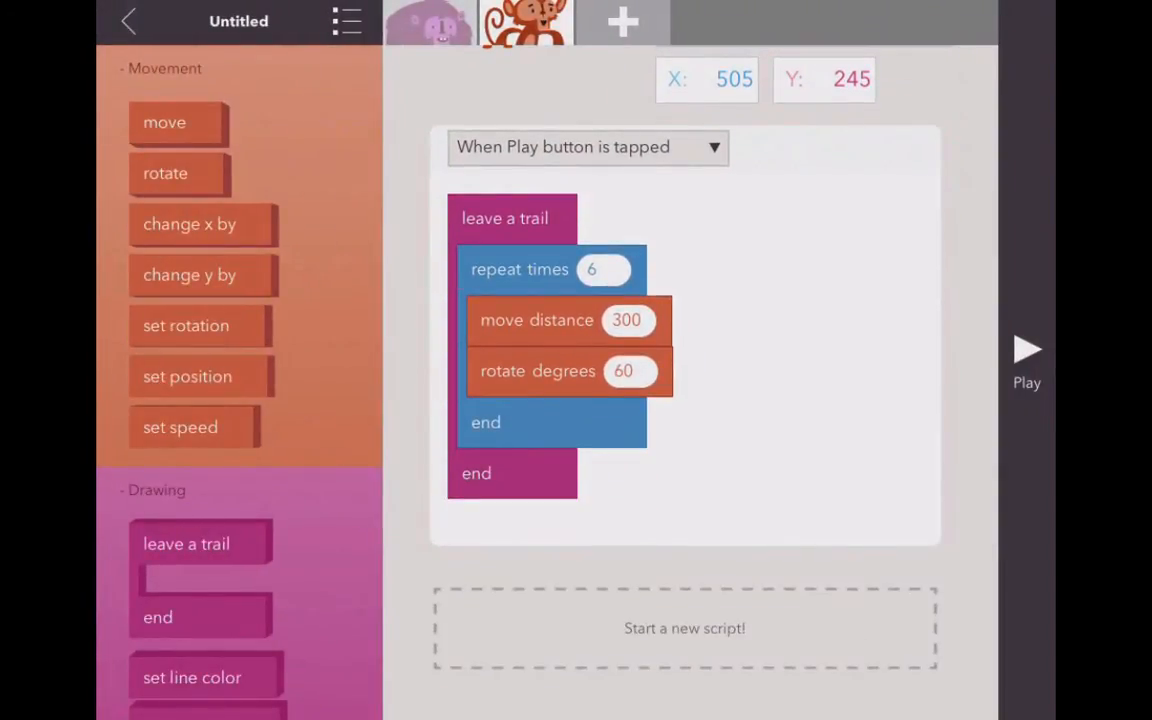
Change the loop's move distance to 20.
{"action": "left_click", "coordinate": [628, 320]}
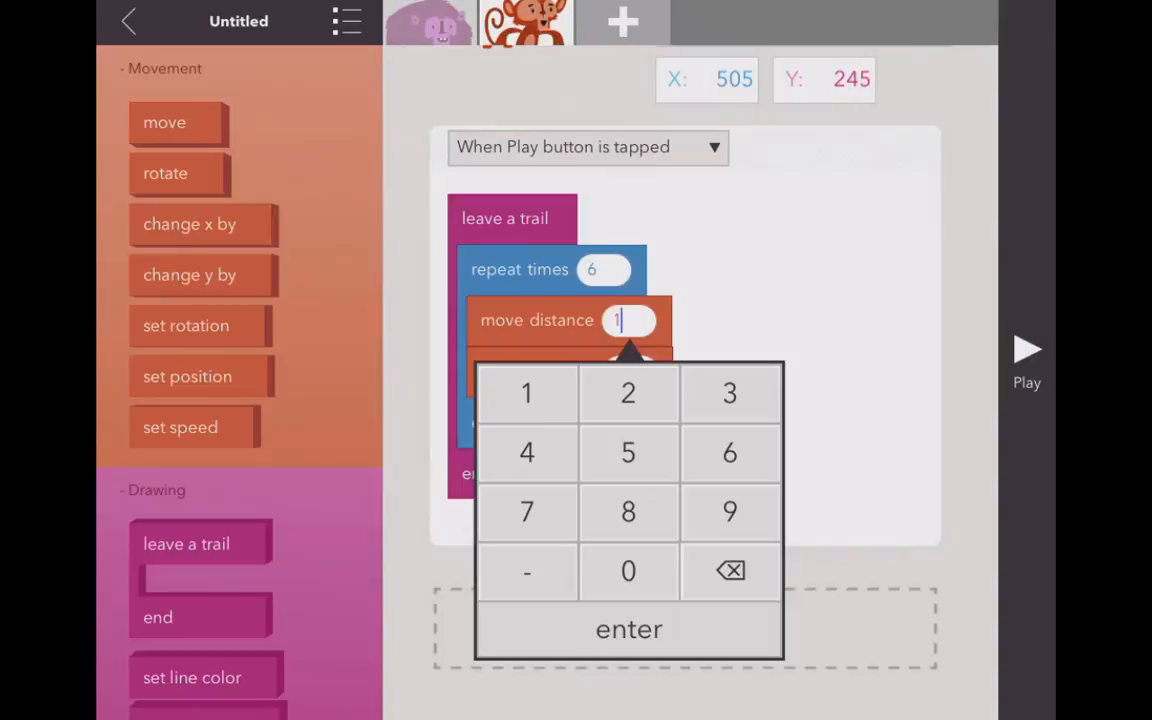
{"action": "left_click", "coordinate": [730, 570]}
{"action": "type", "text": "20"}
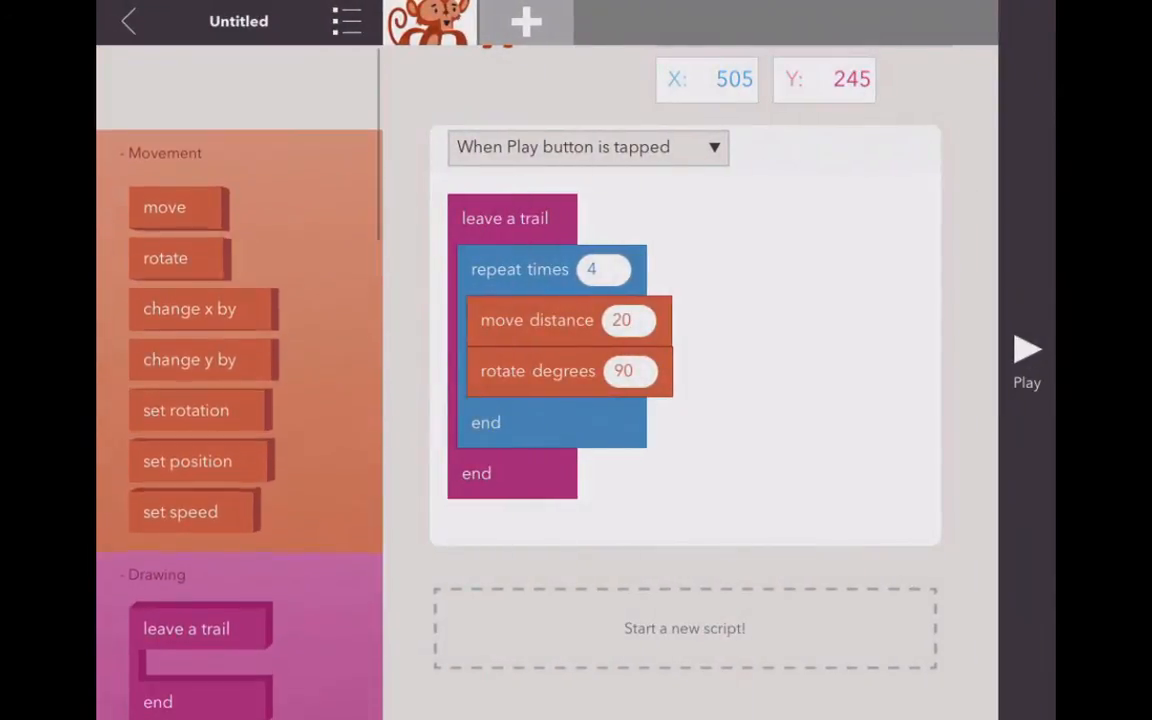
Set opacity to 0, make the outer loop repeat 100 times, and add a set-variable block.
{"action": "scroll", "scroll_direction": "down", "scroll_amount": 3}
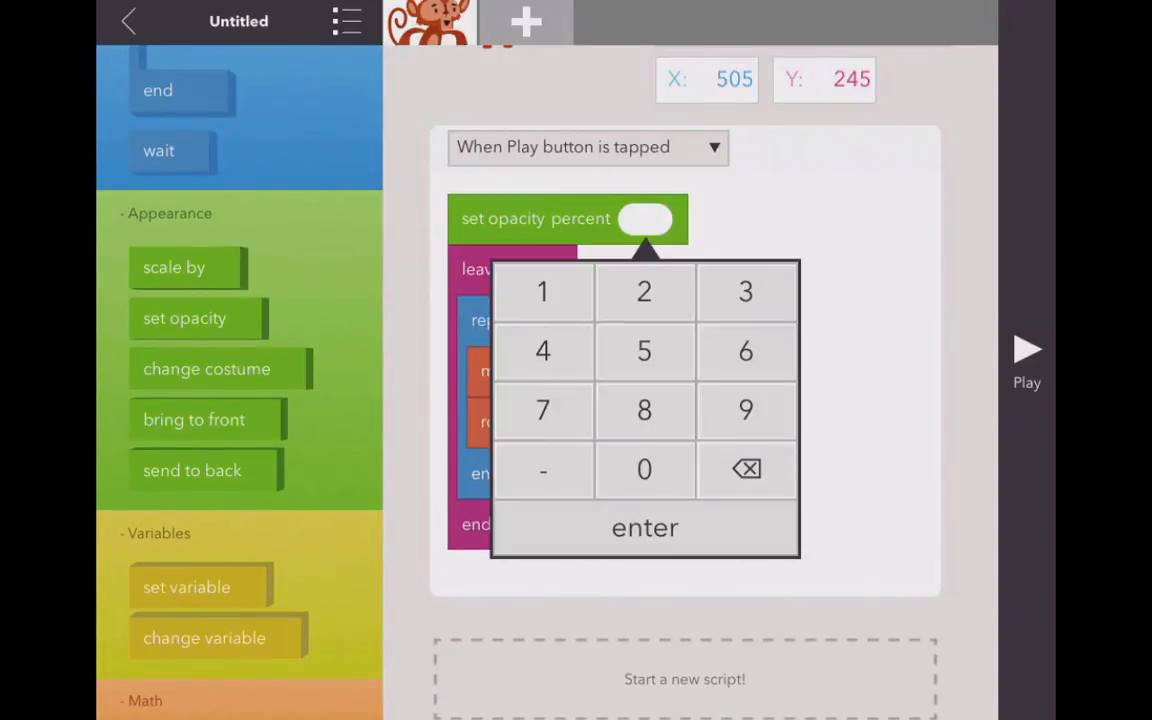
{"action": "left_click", "coordinate": [644, 528]}
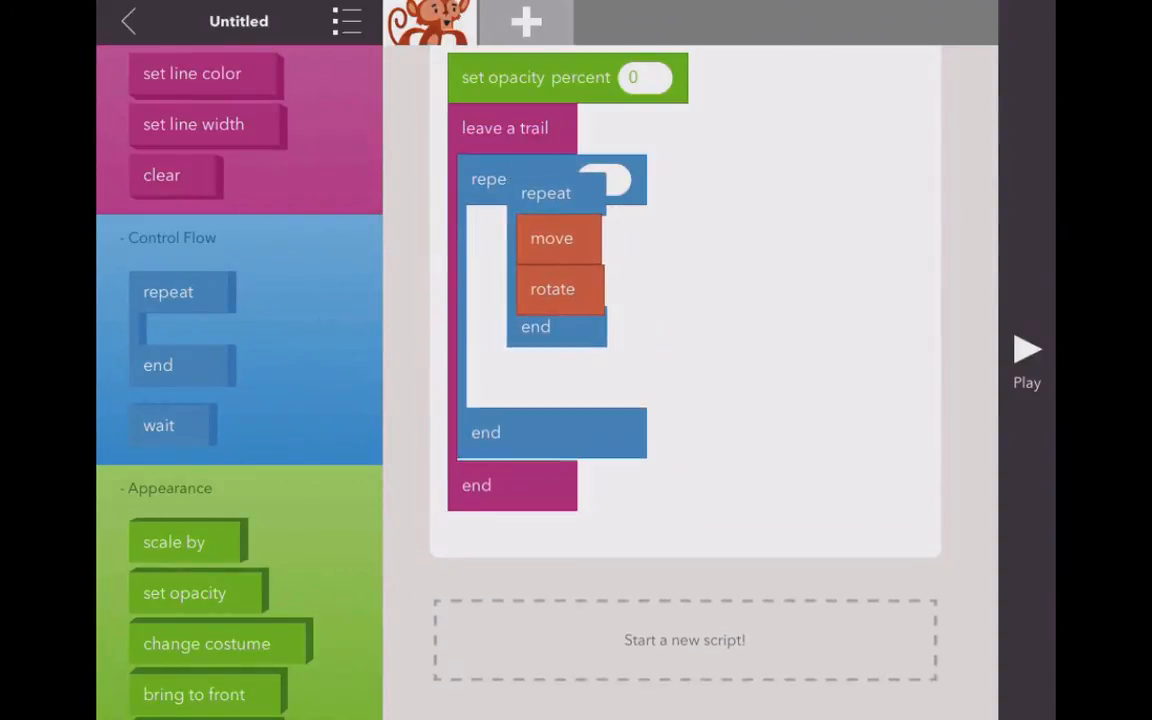
{"action": "scroll", "scroll_direction": "down", "scroll_amount": 3}
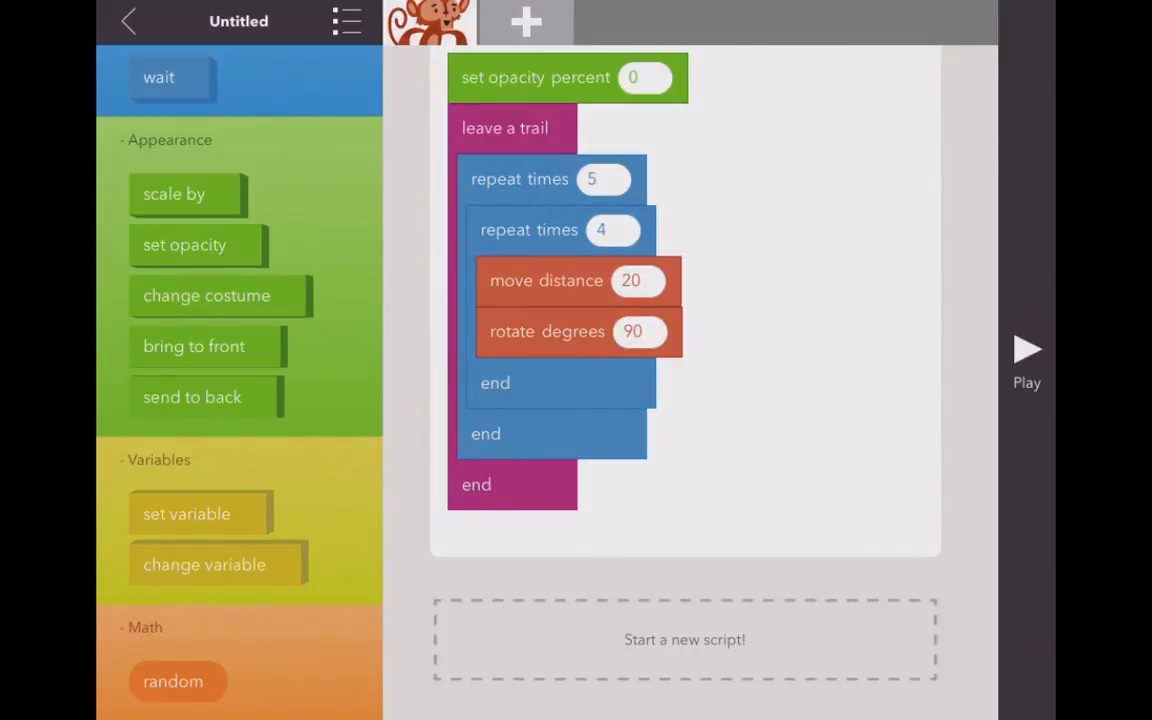
{"action": "left_click", "coordinate": [604, 180]}
{"action": "type", "text": "100"}
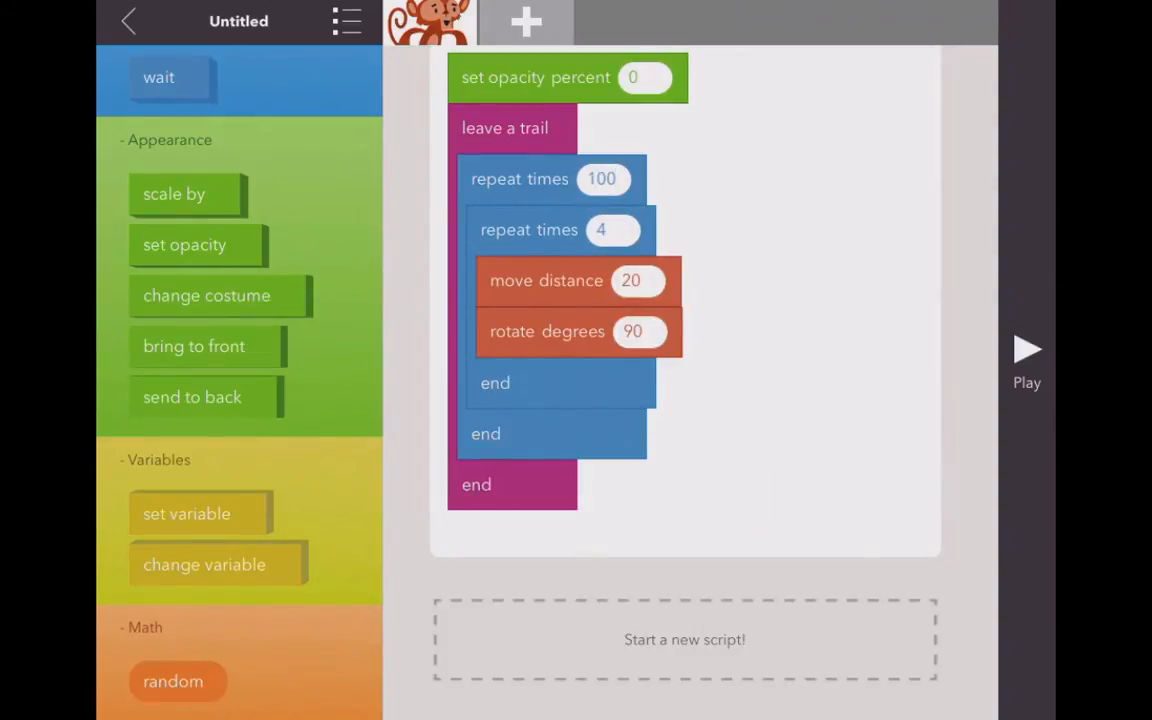
{"action": "left_click_drag", "start_coordinate": [186, 512], "coordinate": [432, 238]}
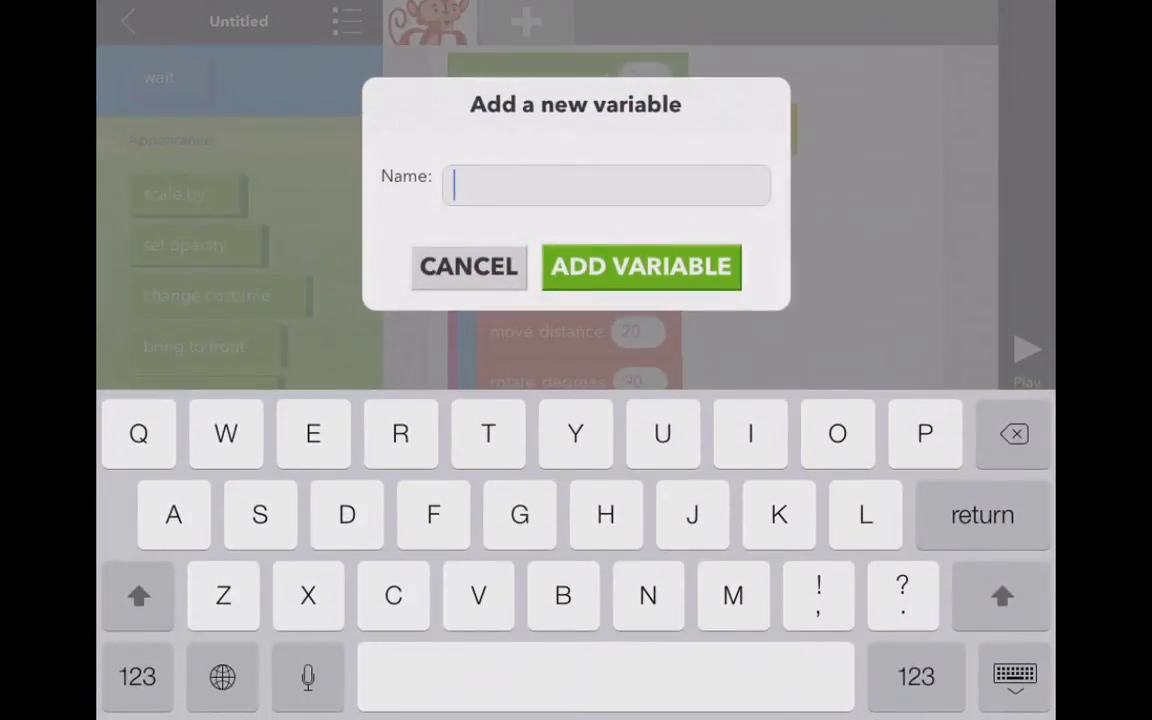
Create variable X and set it to 10 at the script's start.
{"action": "type", "text": "X"}
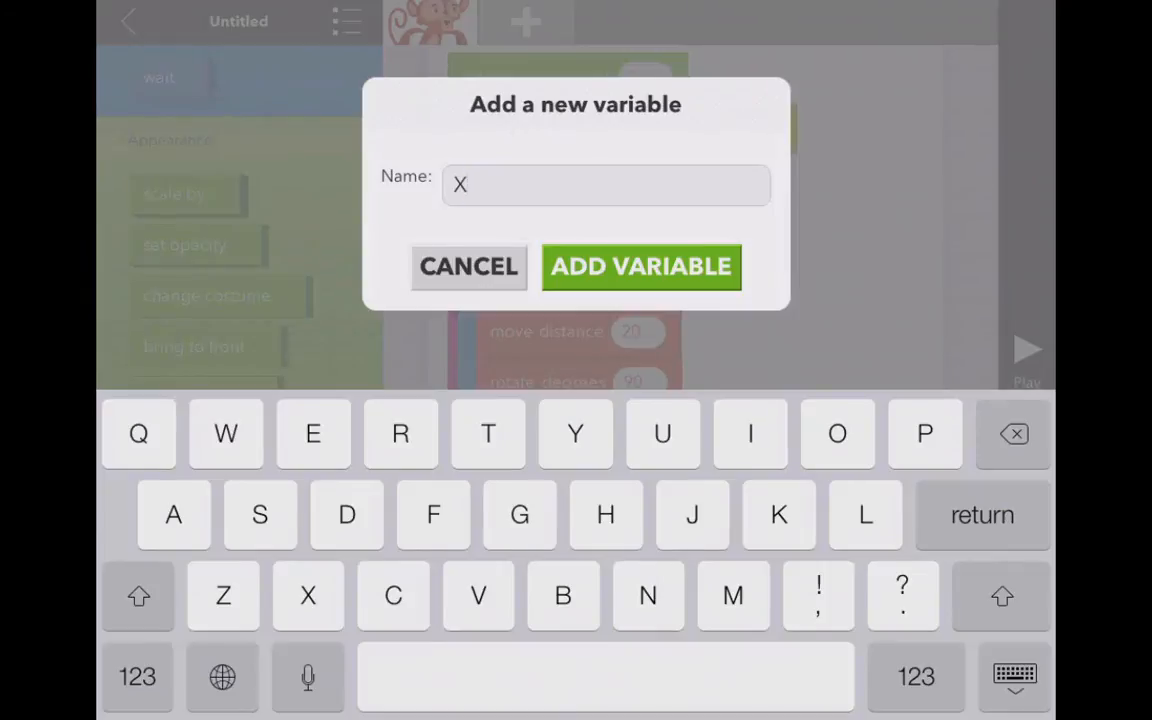
{"action": "left_click", "coordinate": [640, 266]}
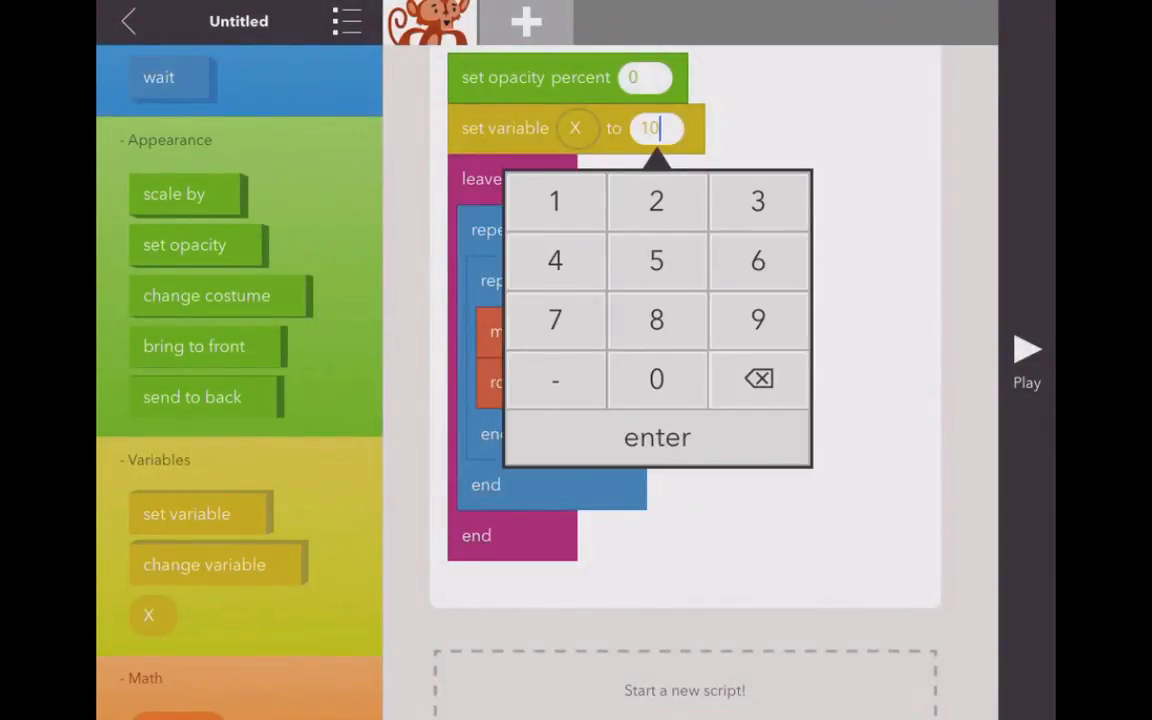
{"action": "left_click", "coordinate": [656, 436]}
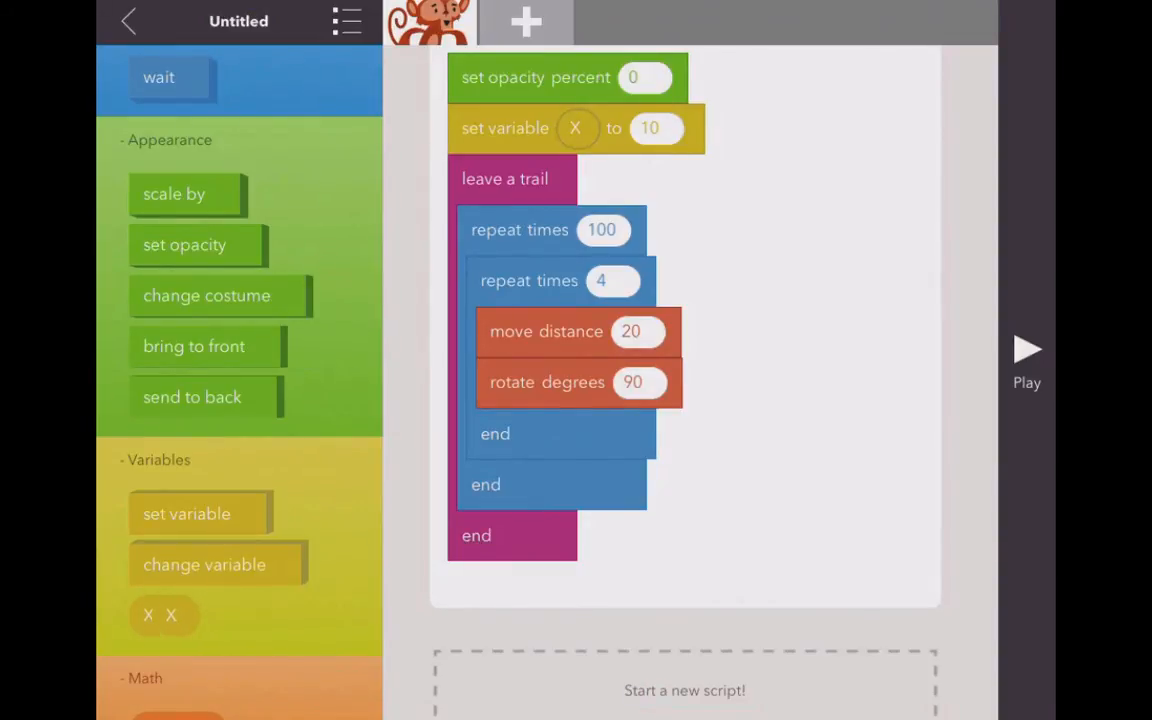
Use X as the move distance and add a change-variable block after the inner loop.
{"action": "left_click_drag", "start_coordinate": [170, 616], "coordinate": [638, 332]}
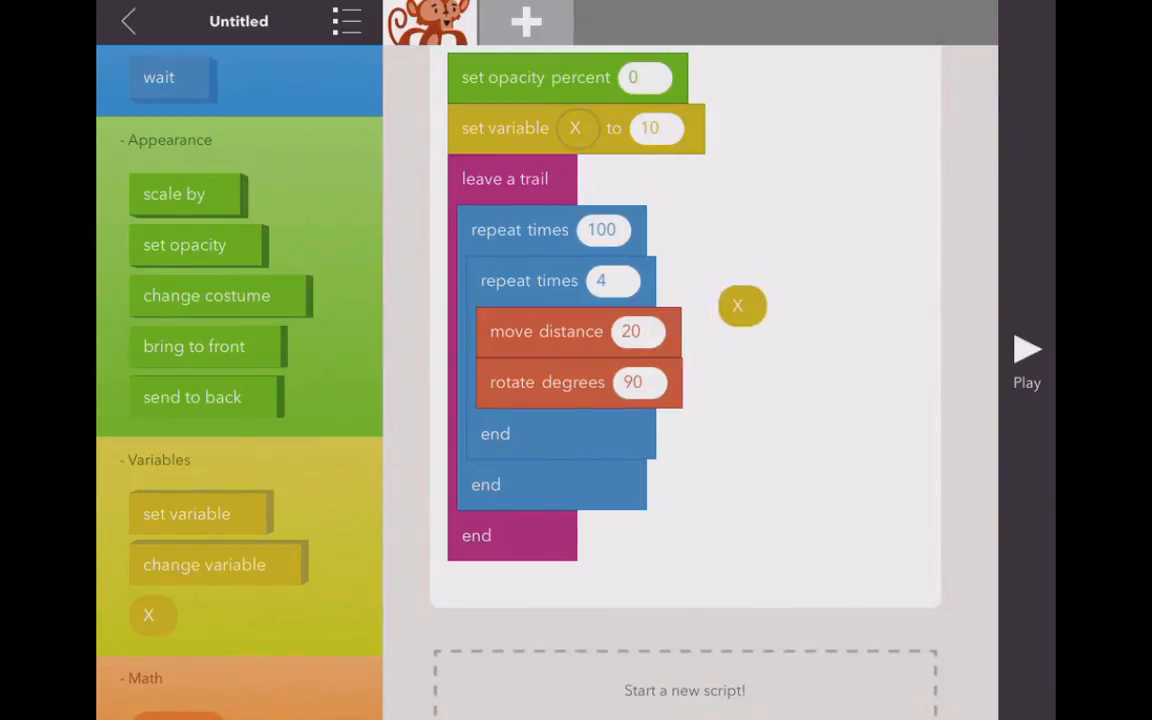
{"action": "left_click_drag", "start_coordinate": [738, 306], "coordinate": [638, 332]}
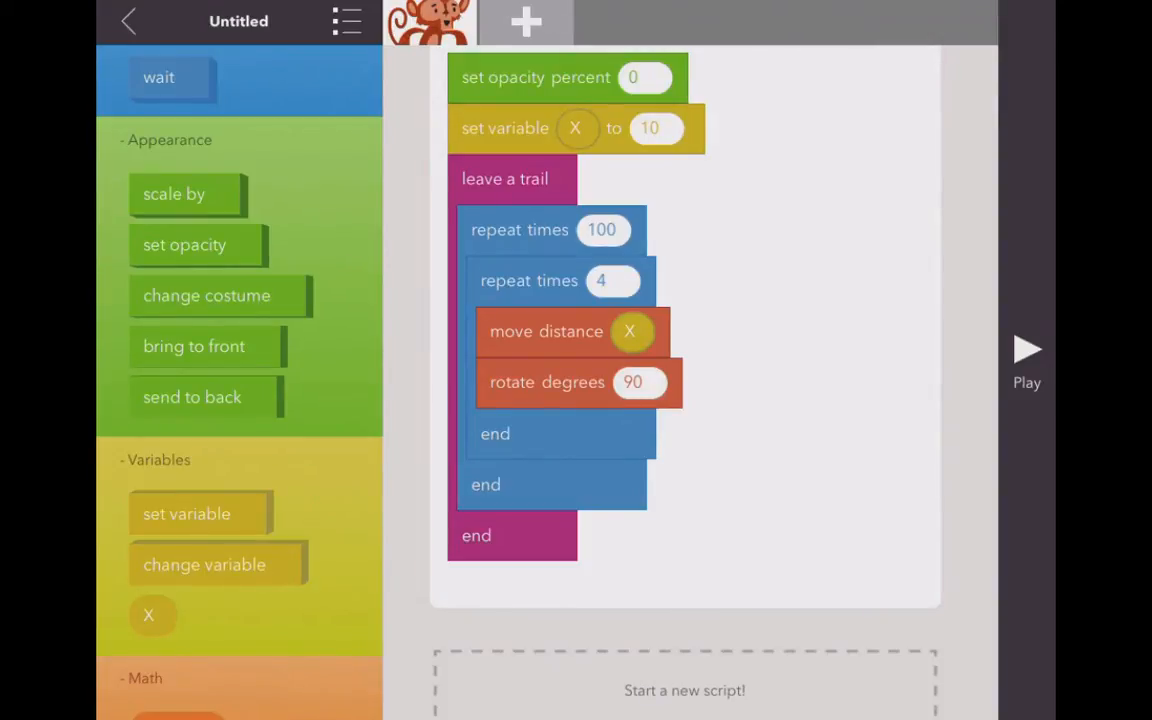
{"action": "left_click_drag", "start_coordinate": [204, 564], "coordinate": [492, 486]}
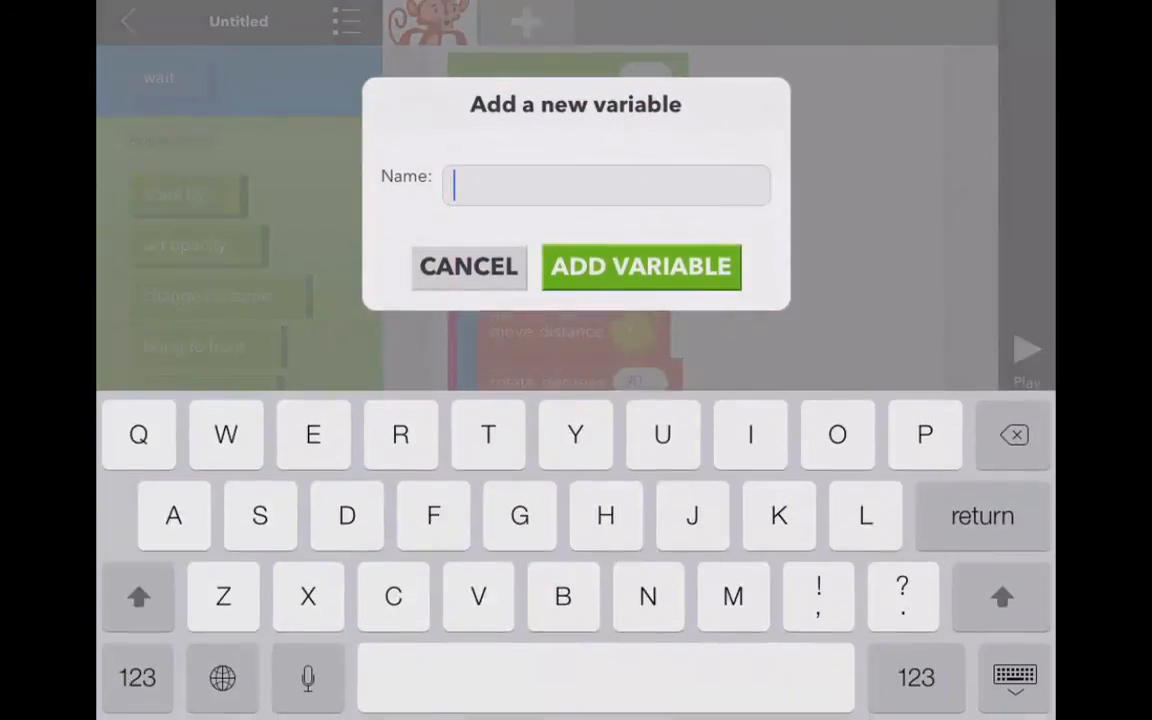
Change X by 10 after each inner loop and make the inner loop repeat 2 times.
{"action": "left_click", "coordinate": [640, 266]}
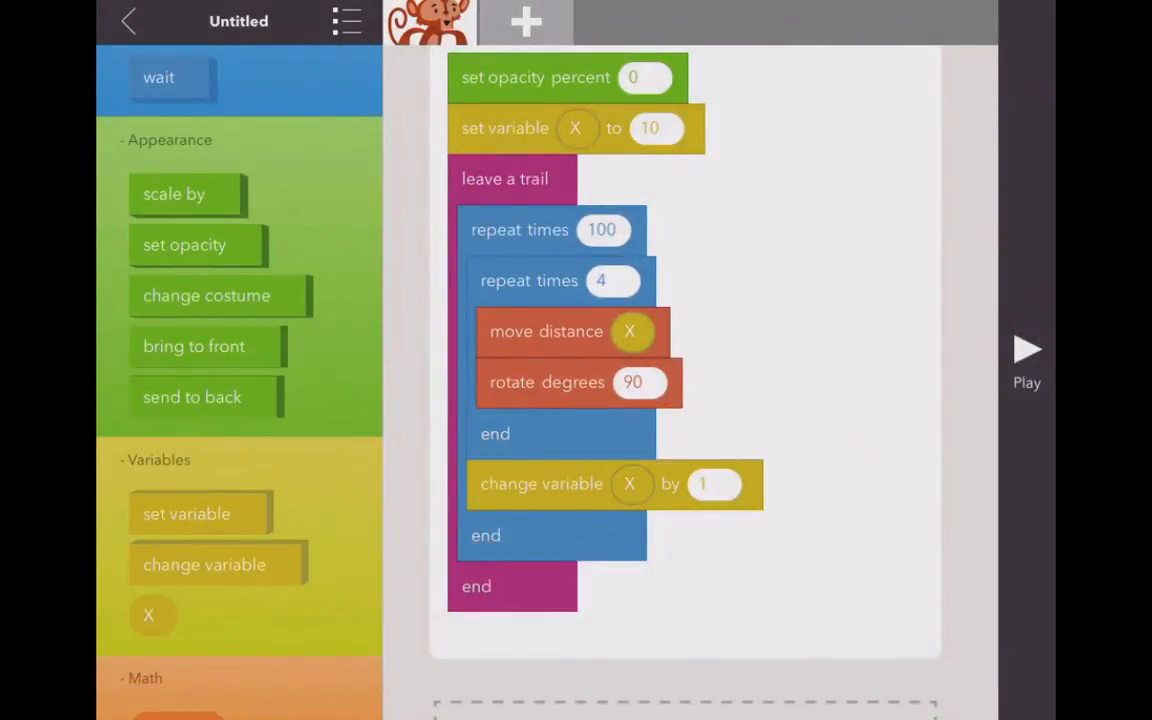
{"action": "left_click", "coordinate": [714, 484]}
{"action": "type", "text": "0"}
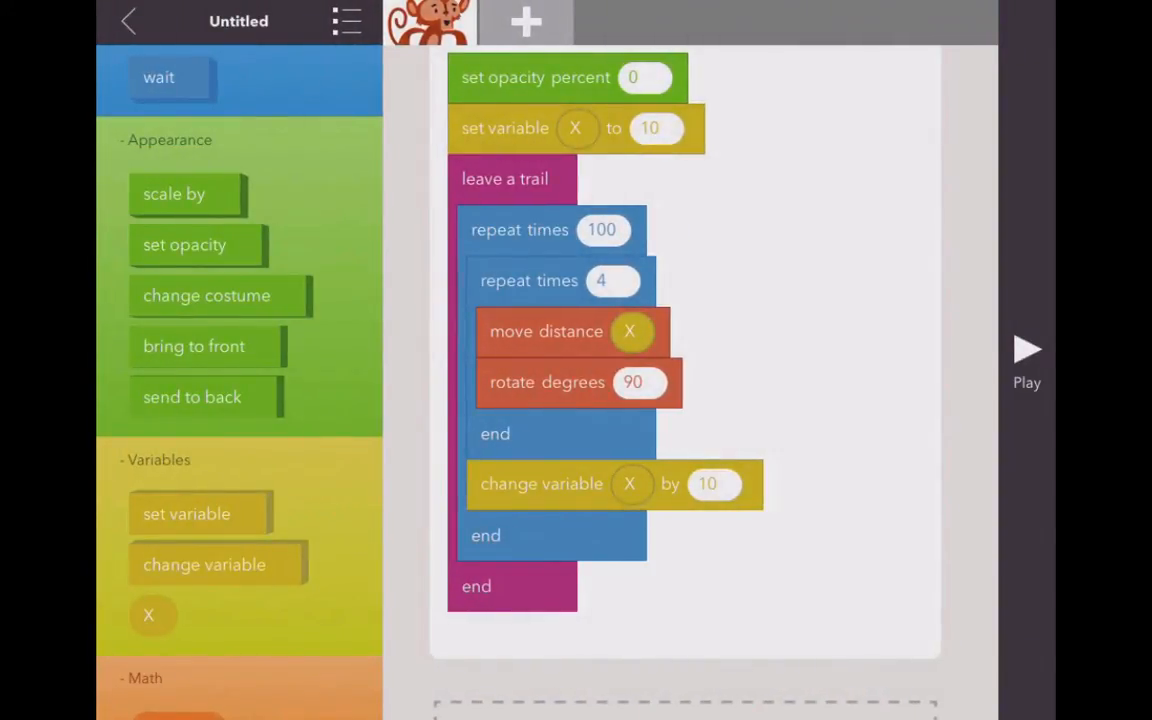
{"action": "left_click", "coordinate": [612, 280]}
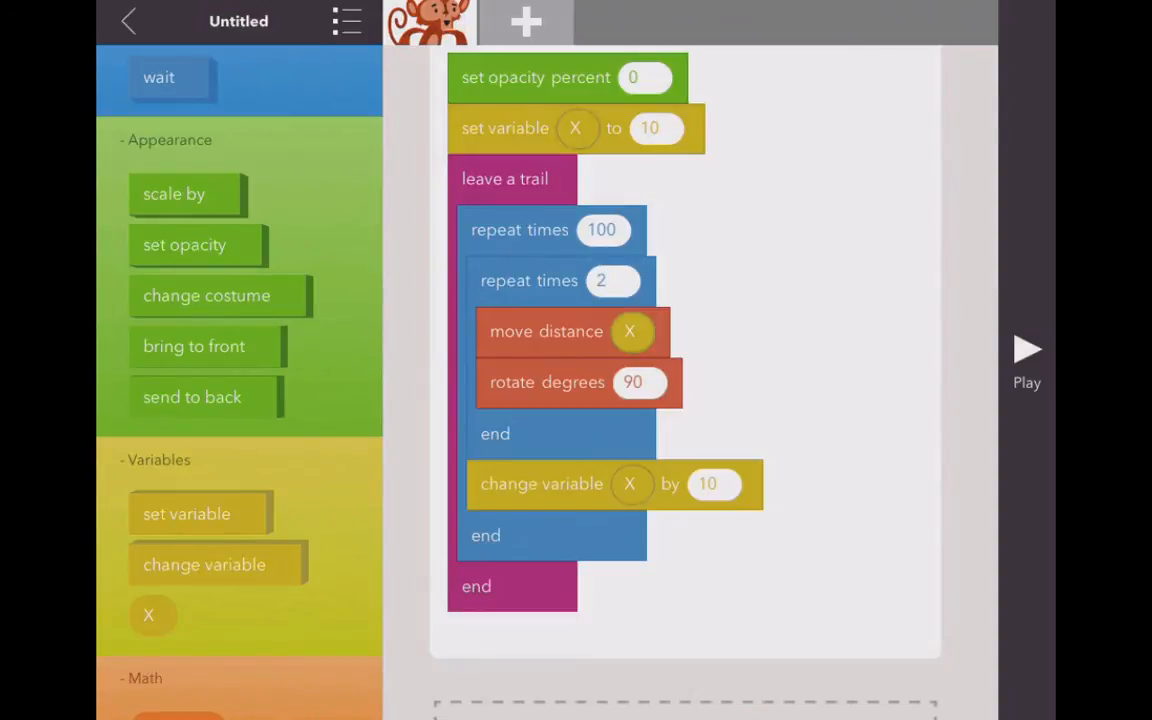
{"action": "scroll", "scroll_direction": "down", "scroll_amount": 3}
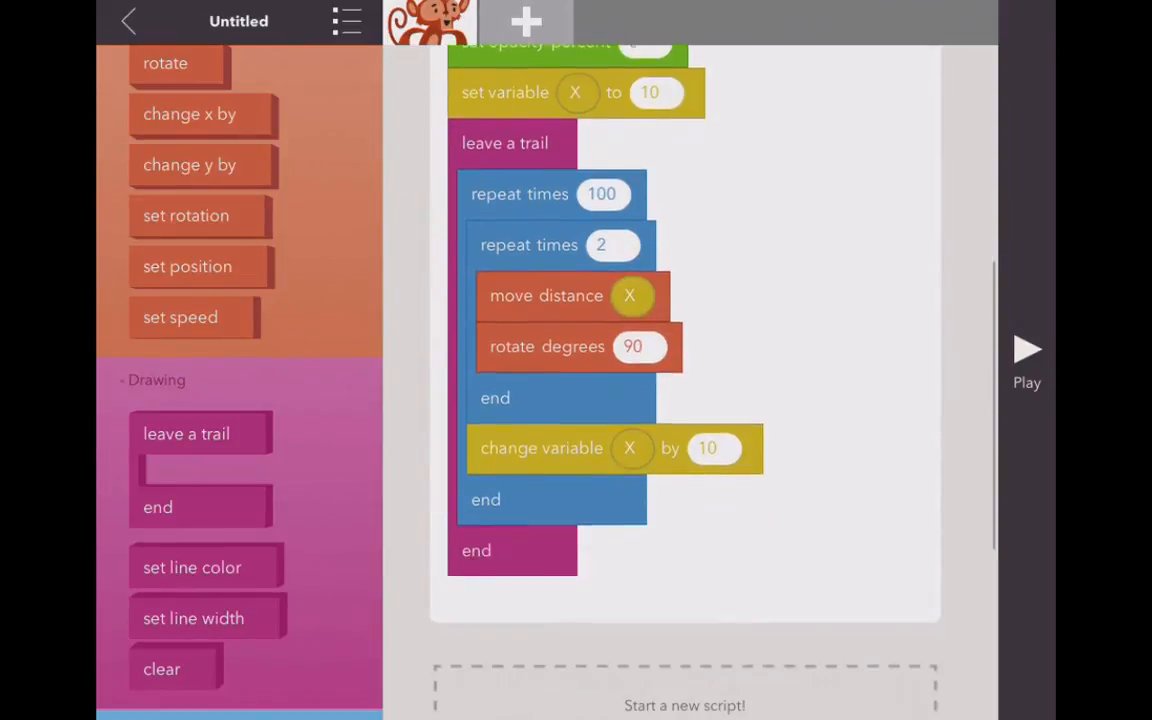
Make the line colour use the Color variable.
{"action": "scroll", "scroll_direction": "down", "scroll_amount": 3}
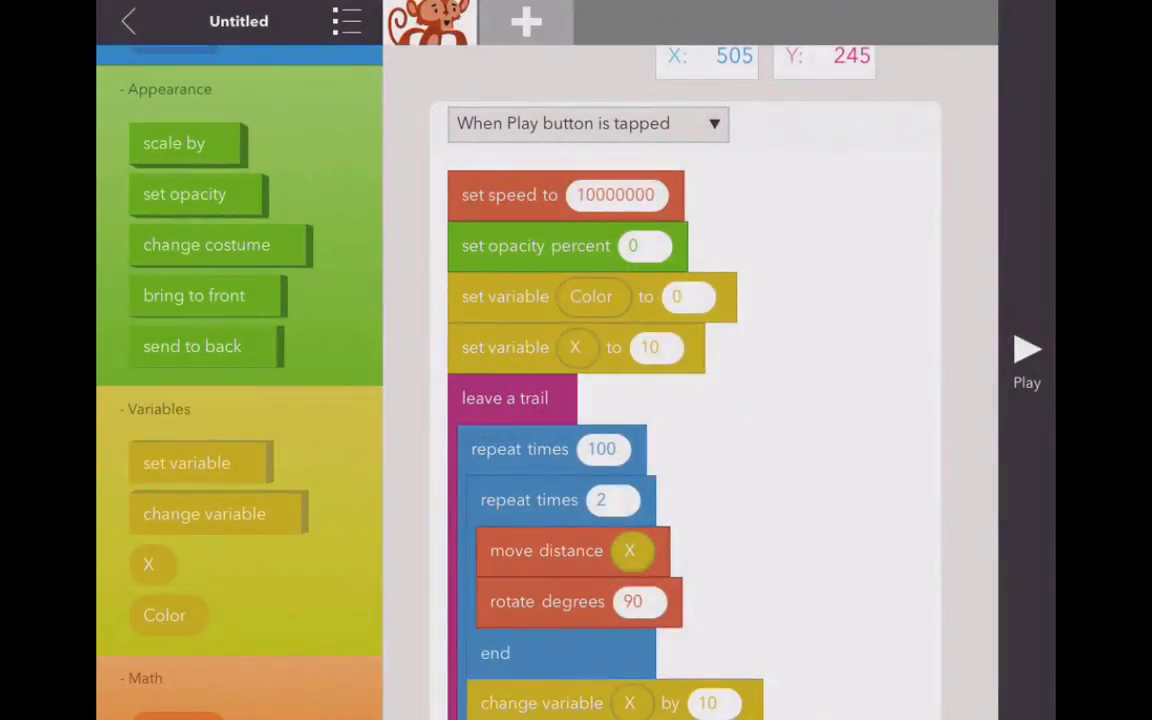
{"action": "scroll", "scroll_direction": "down", "scroll_amount": 3}
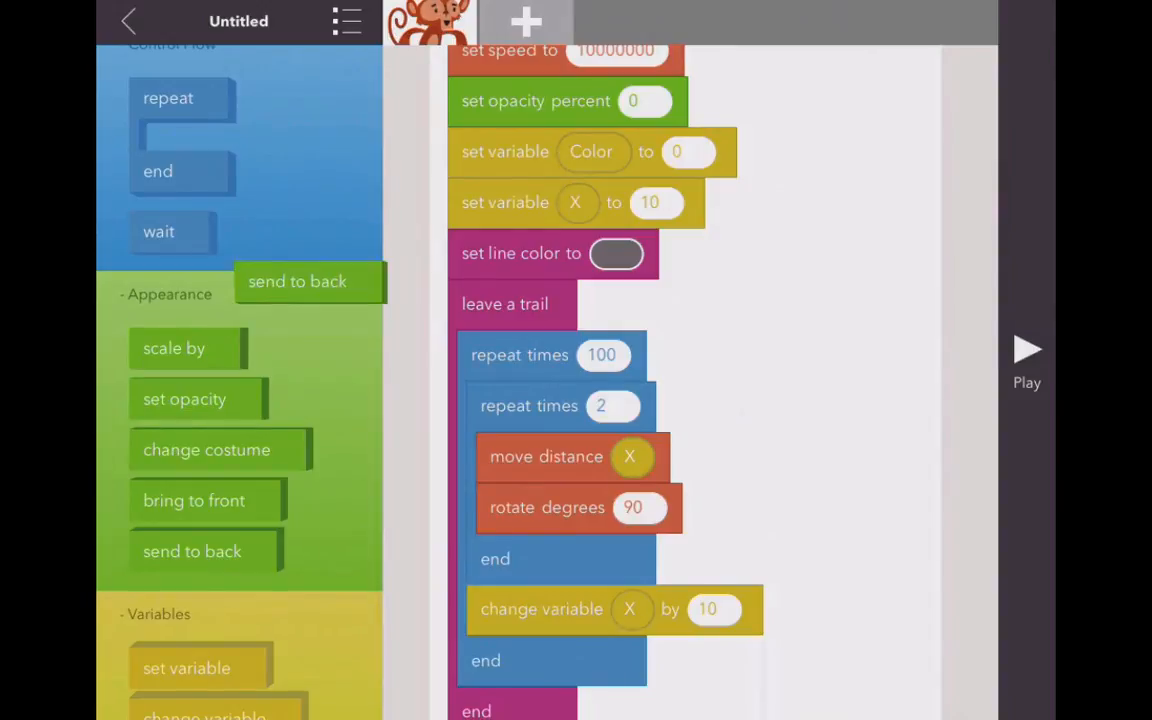
{"action": "scroll", "scroll_direction": "down", "scroll_amount": 3}
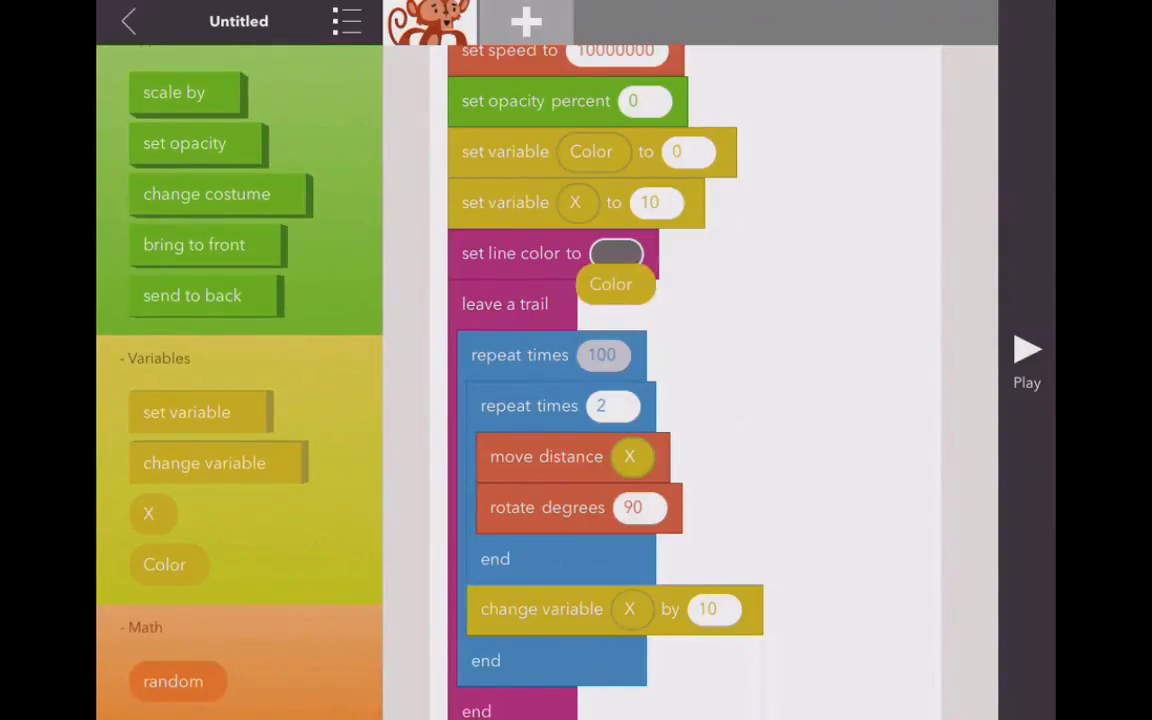
{"action": "left_click_drag", "start_coordinate": [612, 284], "coordinate": [664, 202]}
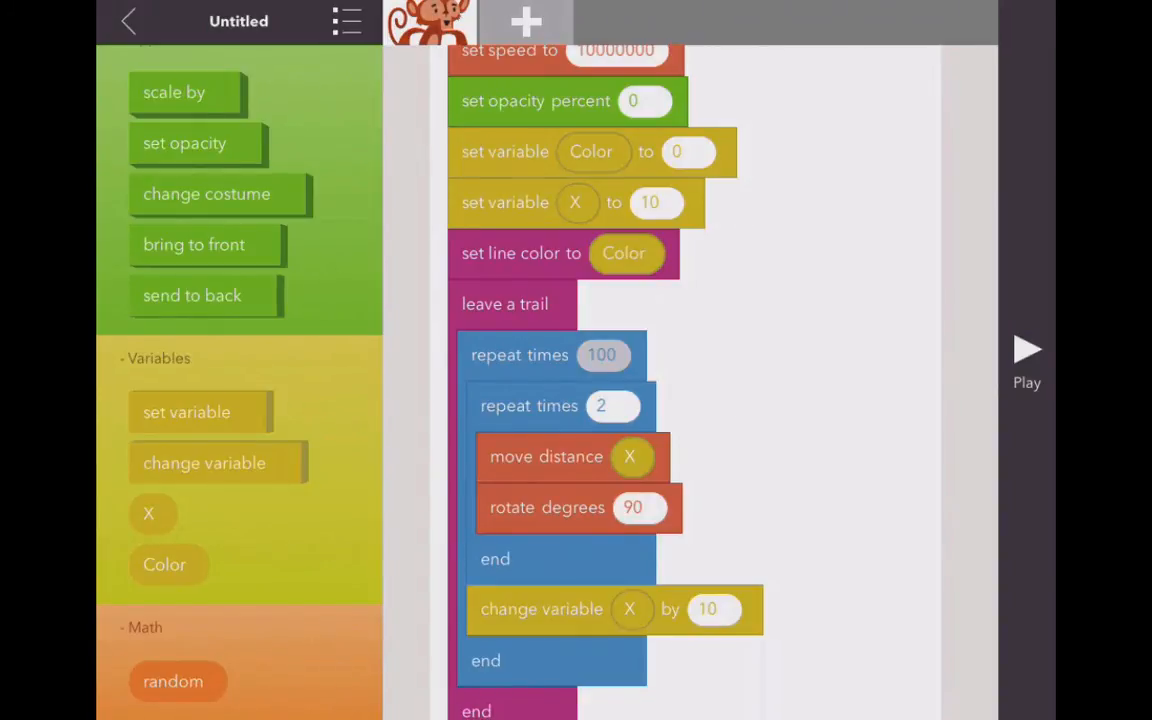
{"action": "scroll", "scroll_direction": "down", "scroll_amount": 3}
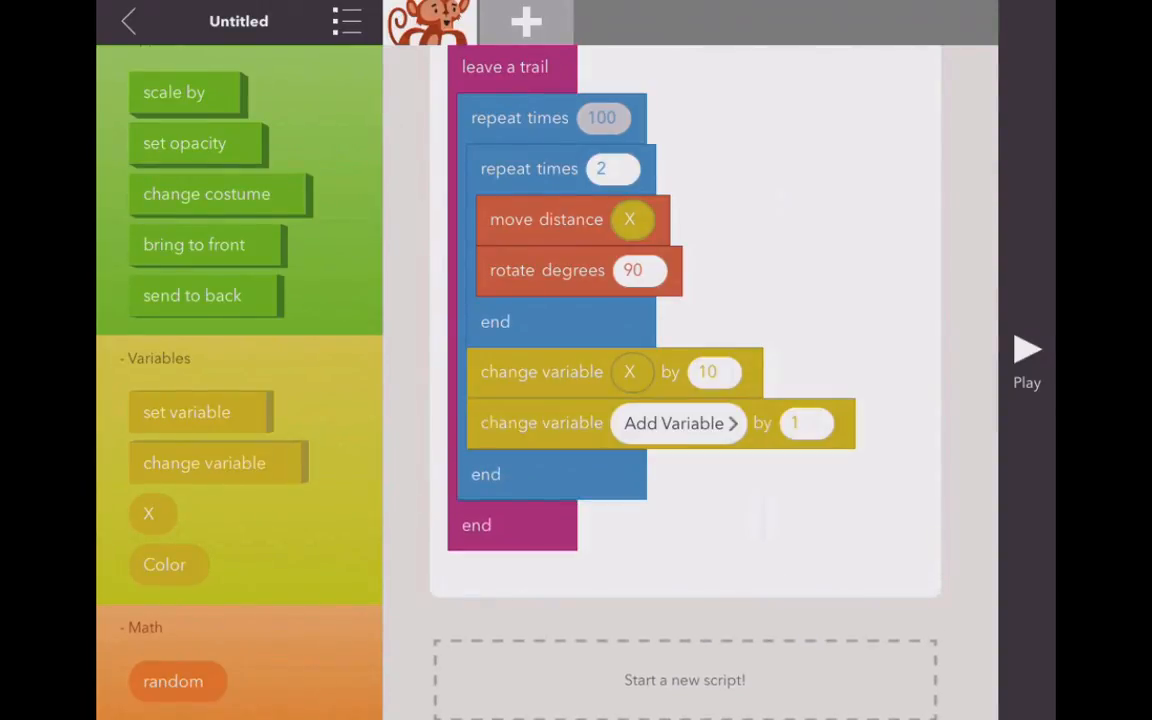
Choose Color as the variable changed by 1 each outer pass.
{"action": "left_click", "coordinate": [678, 422]}
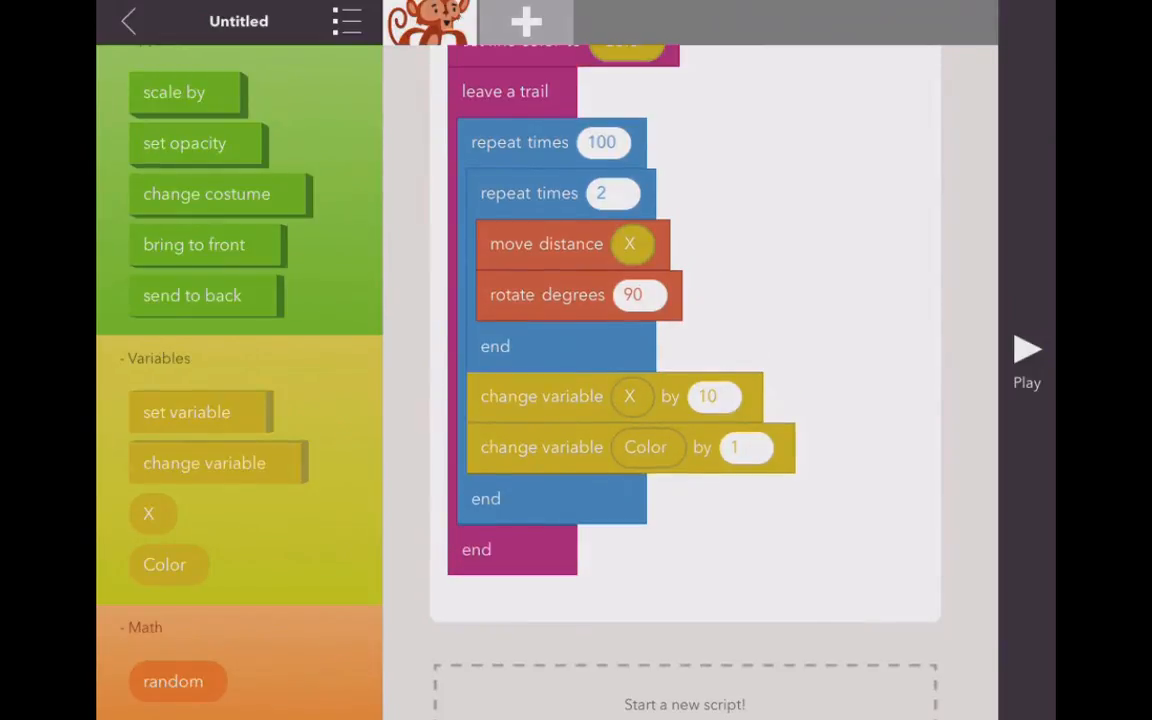
{"action": "scroll", "scroll_direction": "down", "scroll_amount": 3}
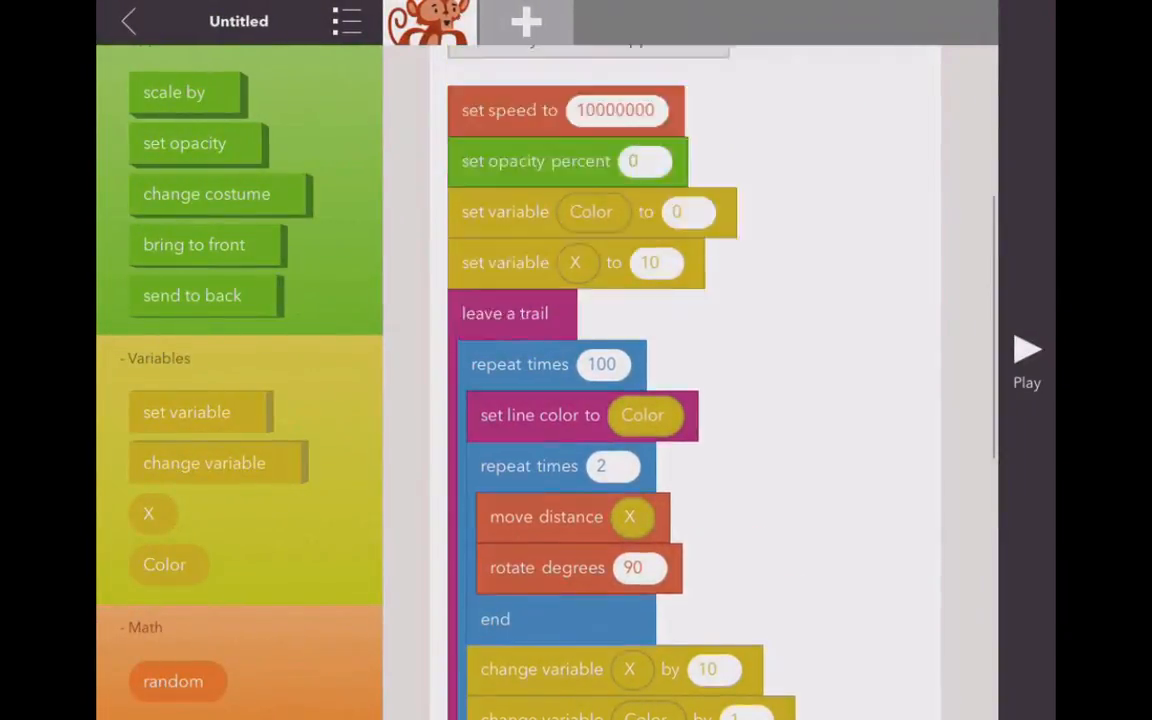
Add a Gorilla character with a rule triggered when it collides with Monkey.
{"action": "left_click", "coordinate": [526, 20]}
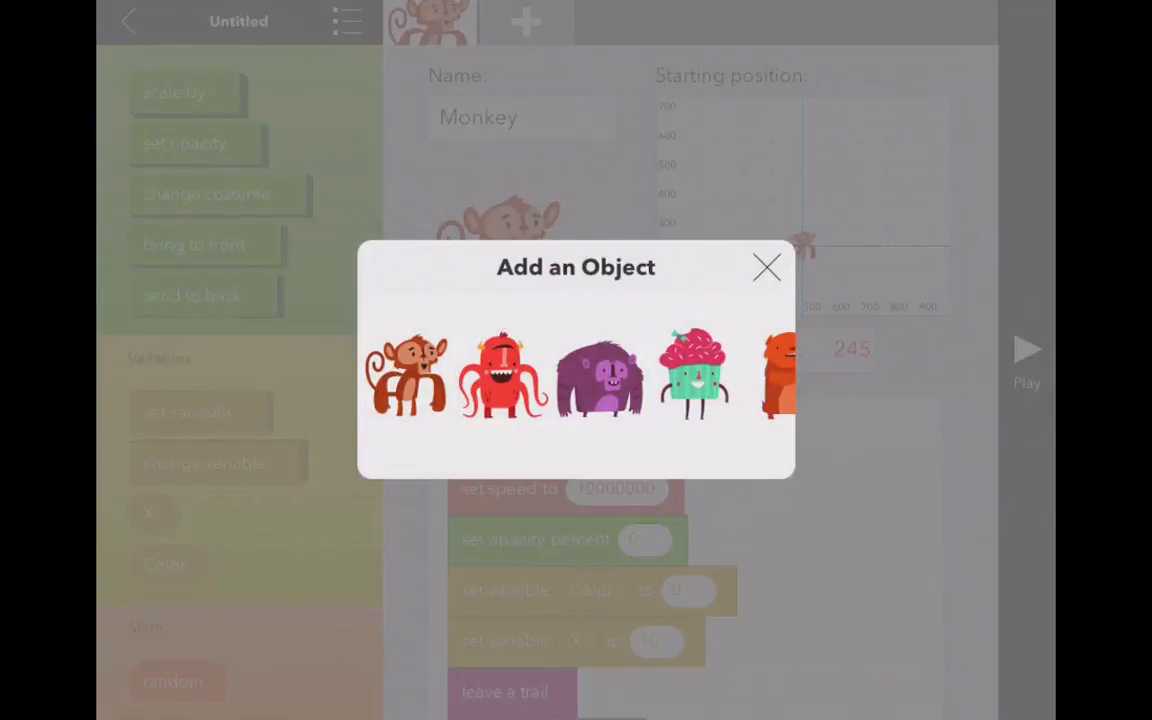
{"action": "left_click", "coordinate": [598, 376]}
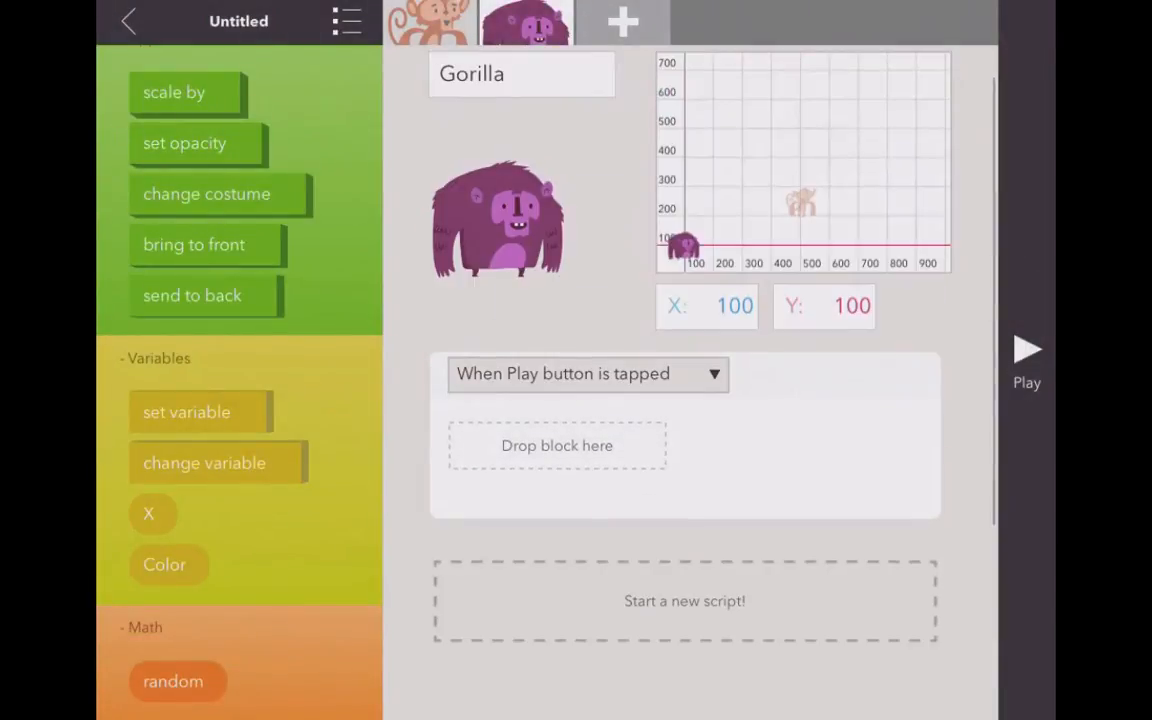
{"action": "left_click", "coordinate": [588, 374]}
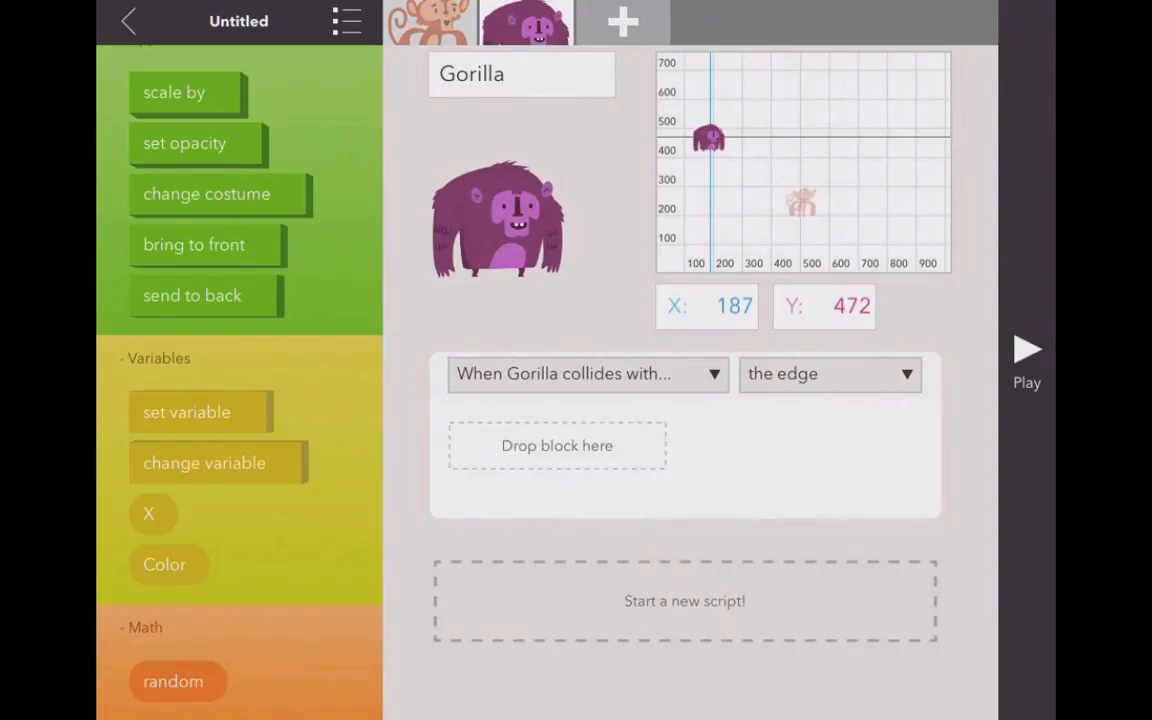
{"action": "left_click", "coordinate": [828, 374]}
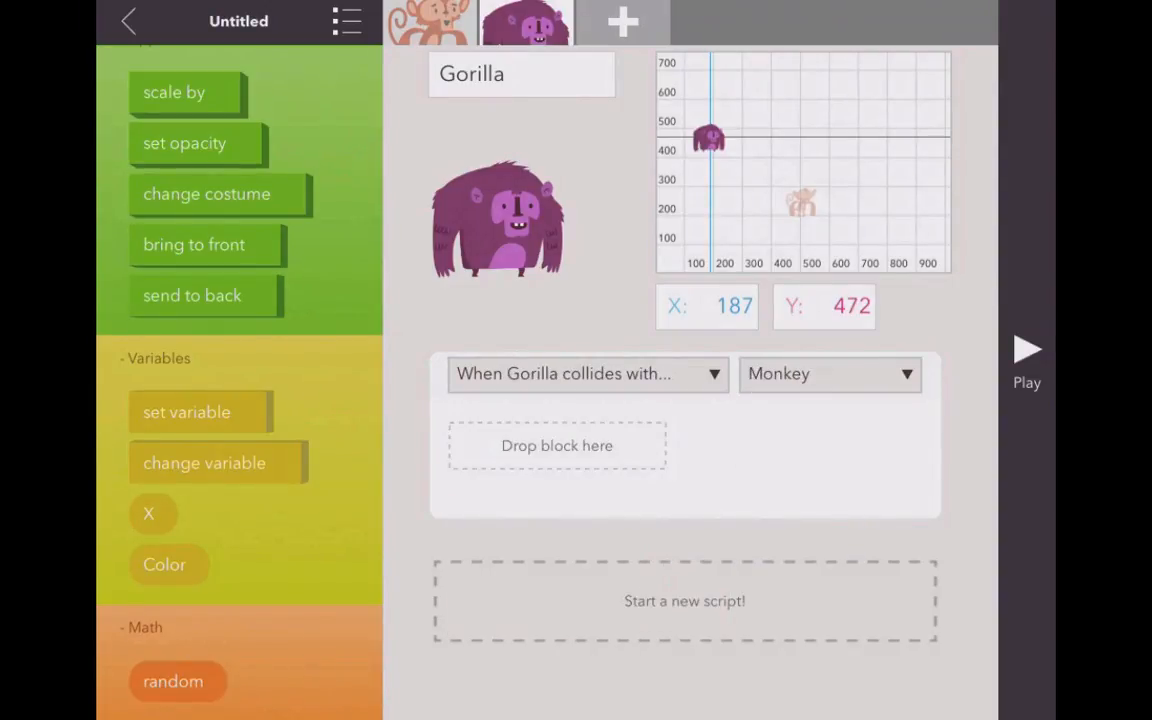